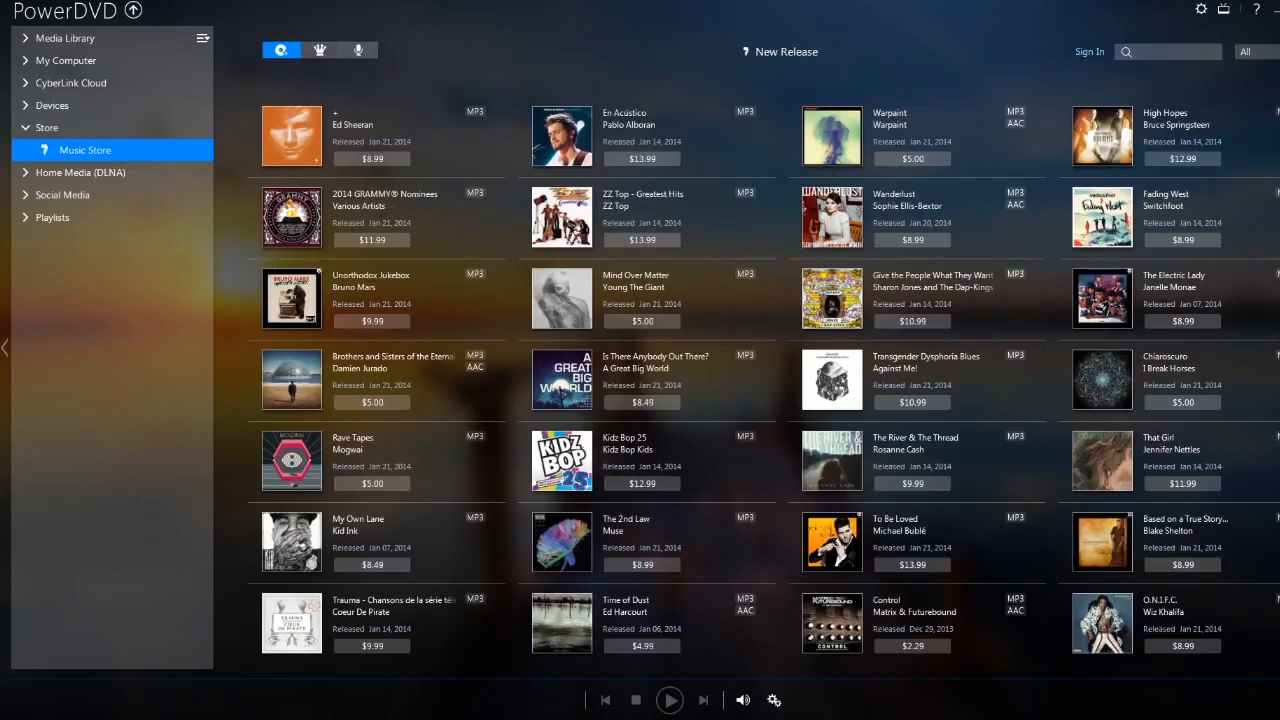
Scroll through the Music Store new releases, then go to Movie Info's Top Rated listings.
{"action": "scroll", "scroll_direction": "down", "scroll_amount": 3}
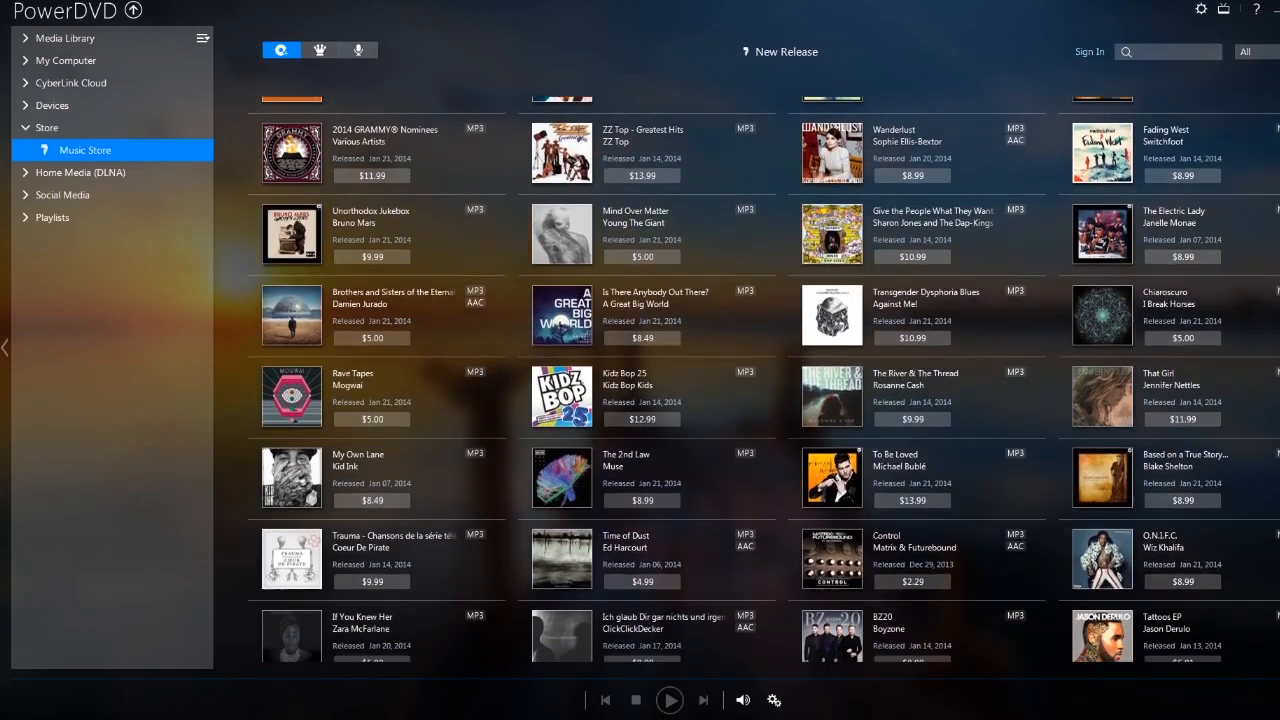
{"action": "scroll", "scroll_direction": "down", "scroll_amount": 3}
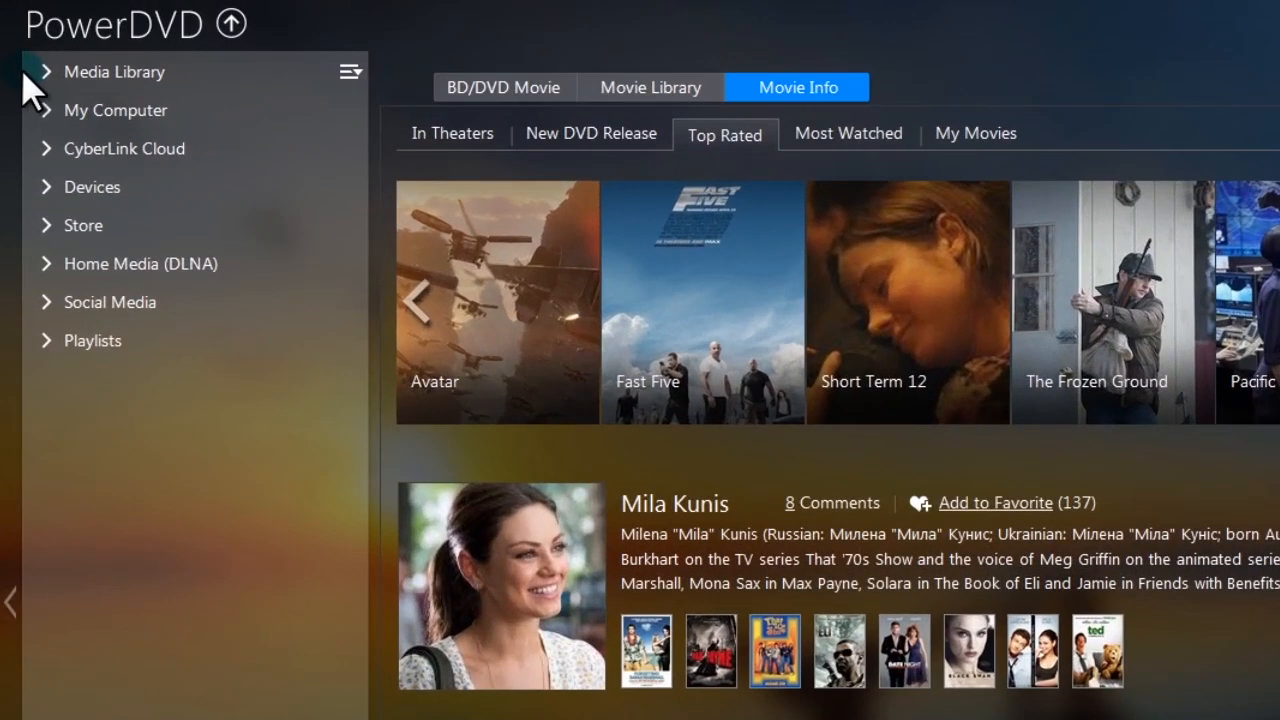
{"action": "left_click", "coordinate": [115, 110]}
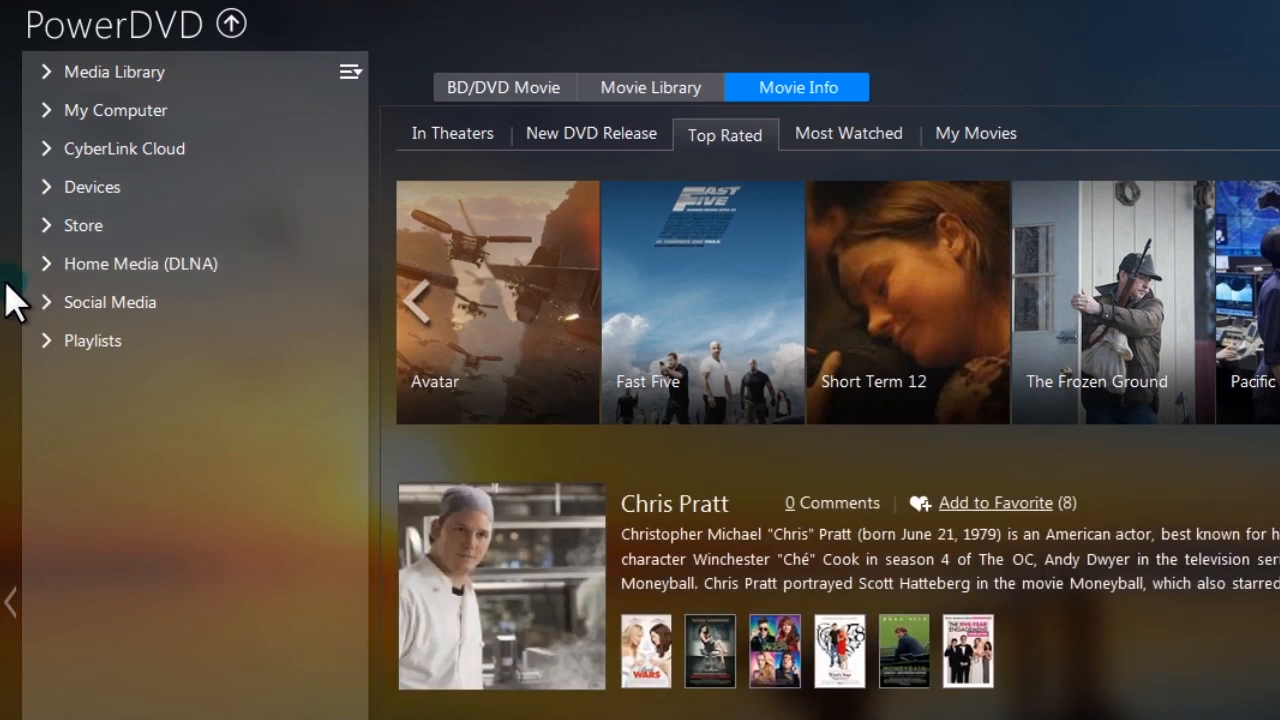
{"action": "mouse_move", "coordinate": [20, 350]}
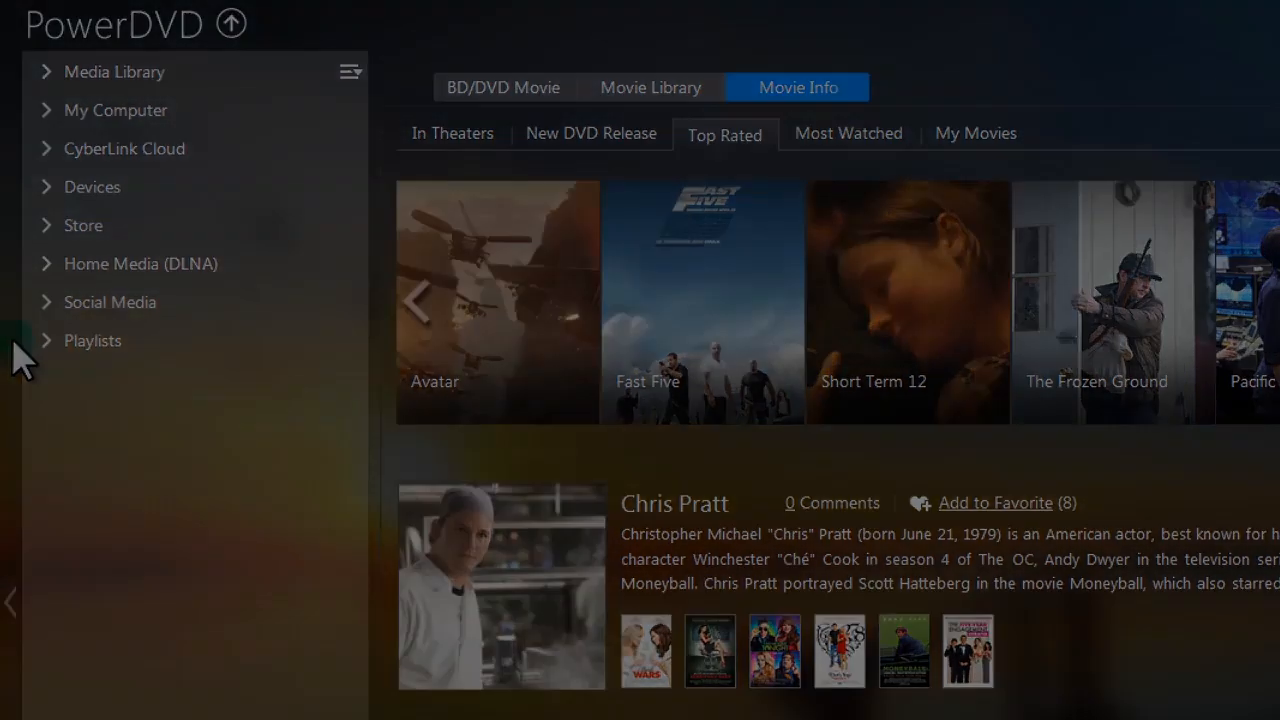
Expand Media Library and browse its Videos, Photos and Music views.
{"action": "left_click", "coordinate": [114, 71]}
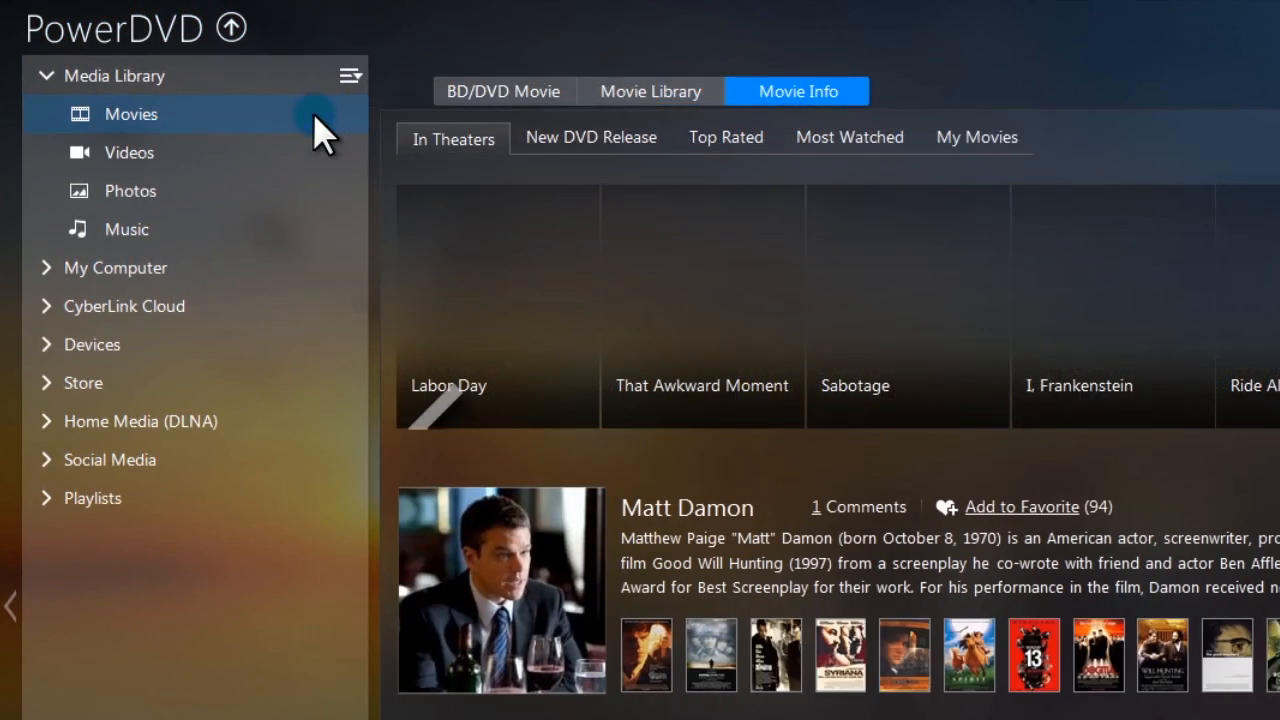
{"action": "left_click", "coordinate": [129, 152]}
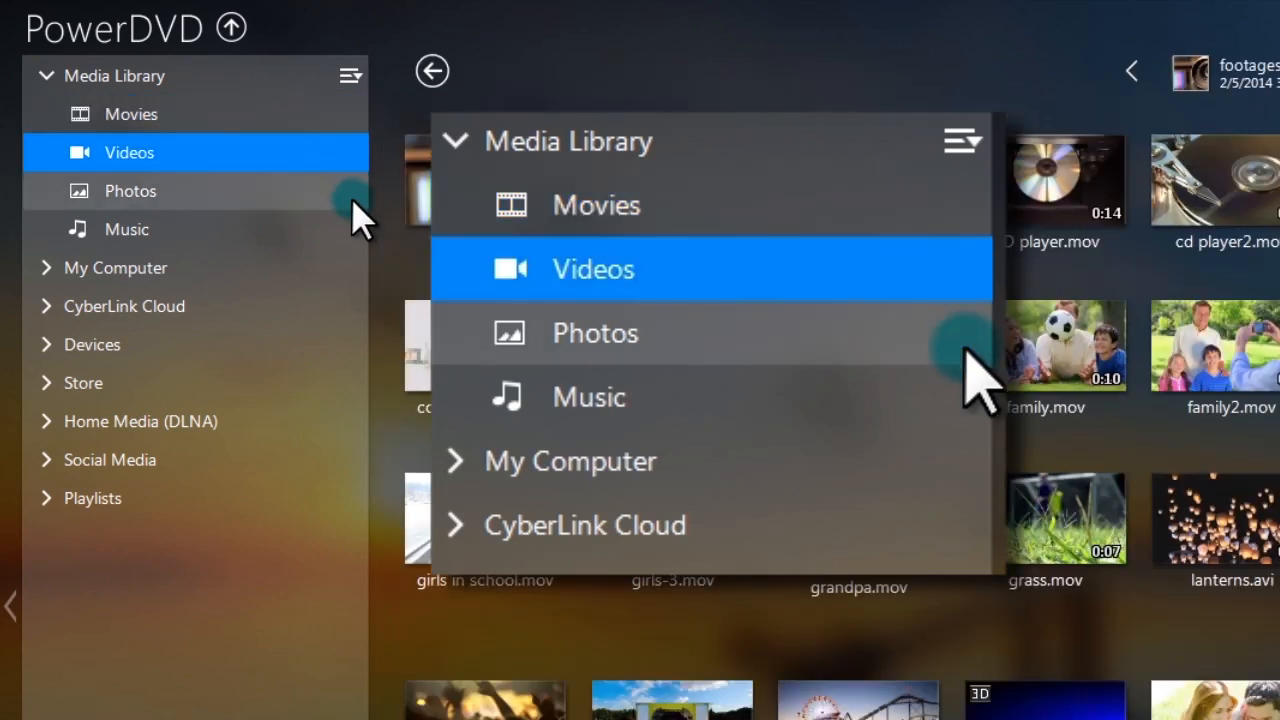
{"action": "left_click", "coordinate": [594, 333]}
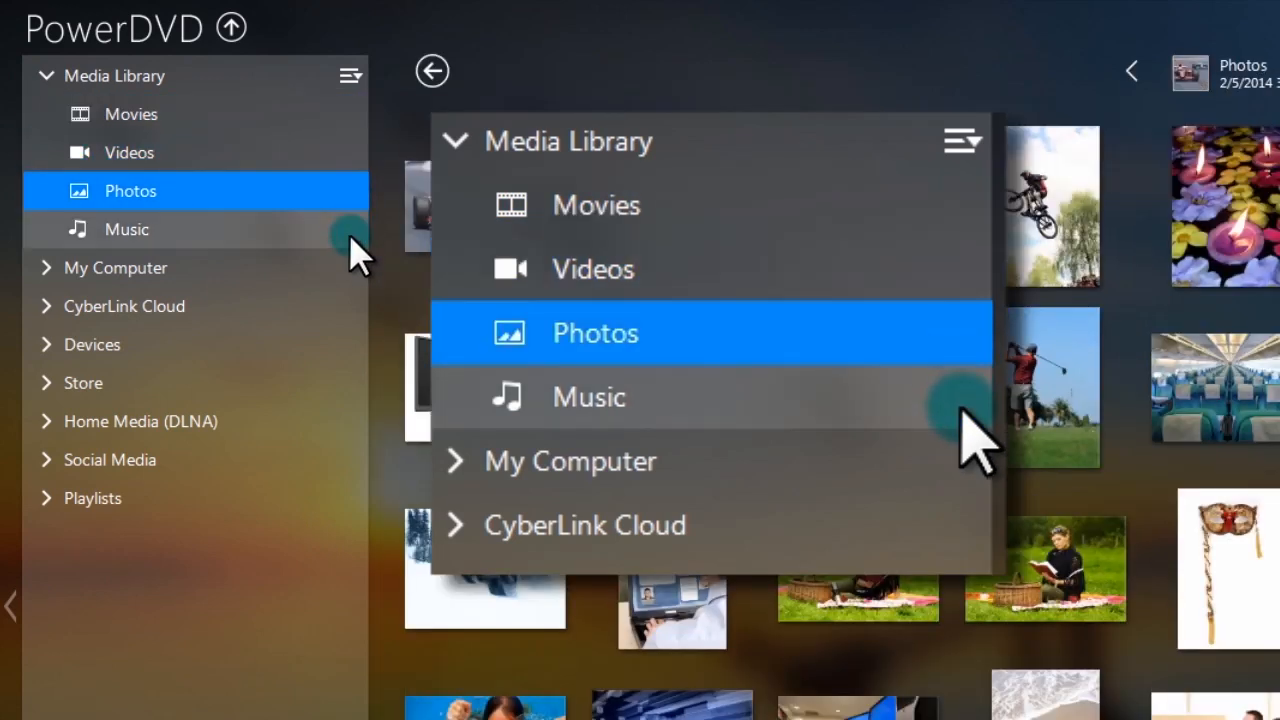
{"action": "left_click", "coordinate": [589, 397]}
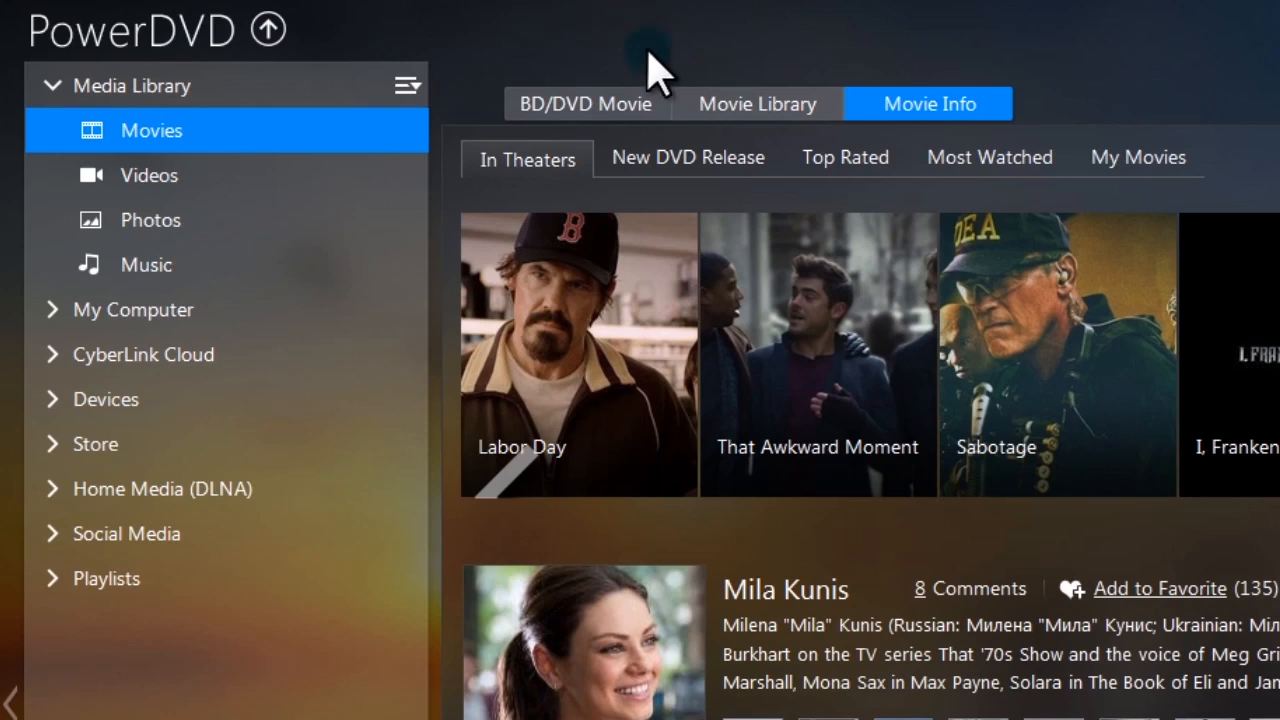
View the BD/DVD Movie and Movie Library tabs, then Movie Info's Top Rated page.
{"action": "left_click", "coordinate": [587, 103]}
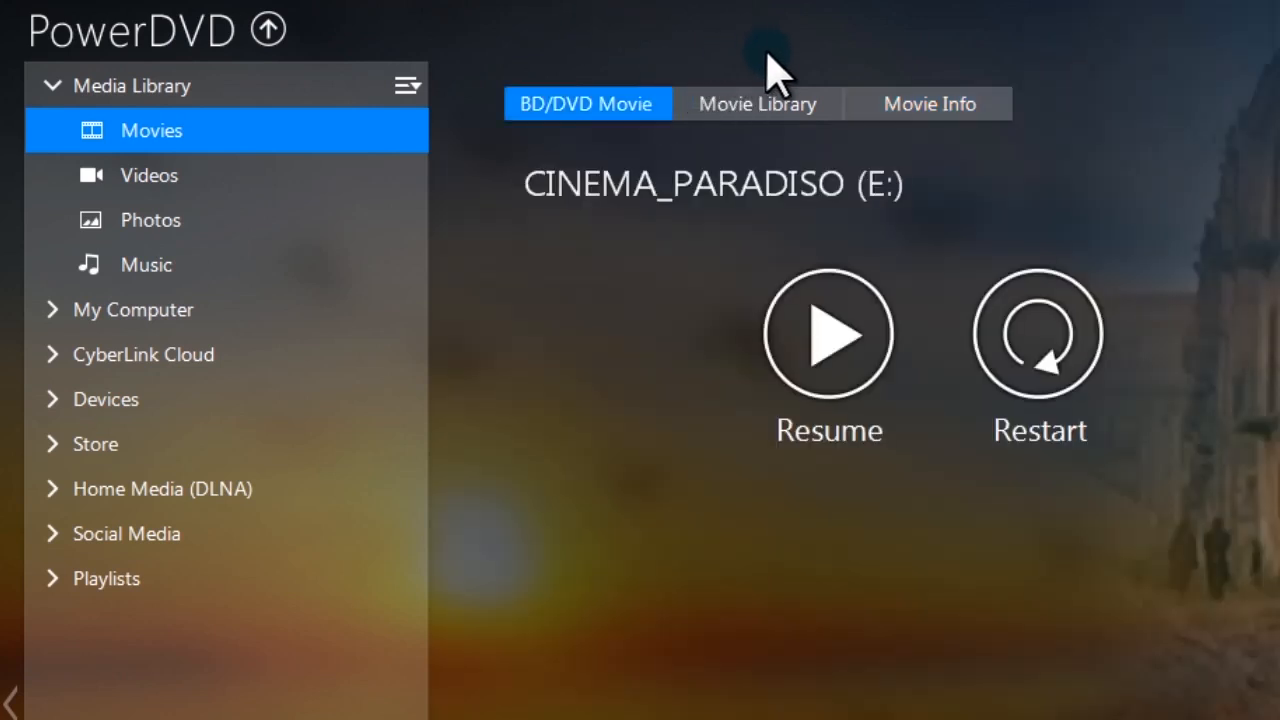
{"action": "left_click", "coordinate": [758, 103]}
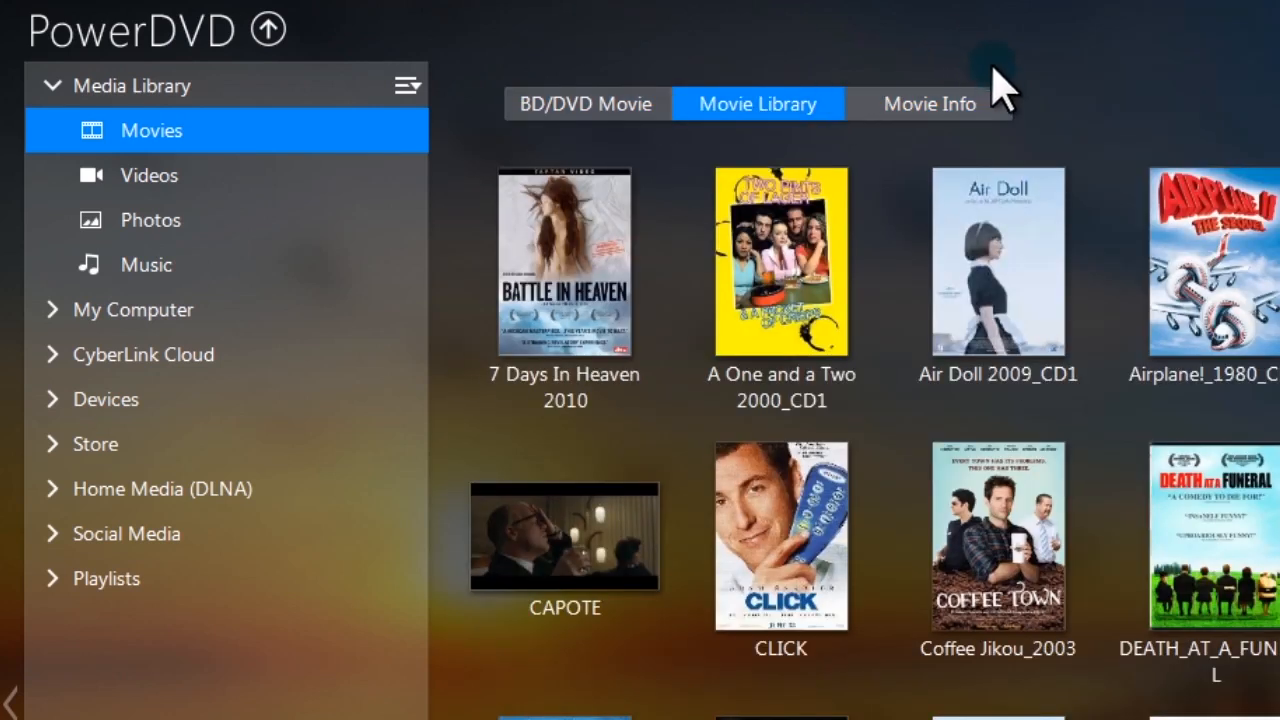
{"action": "left_click", "coordinate": [929, 104]}
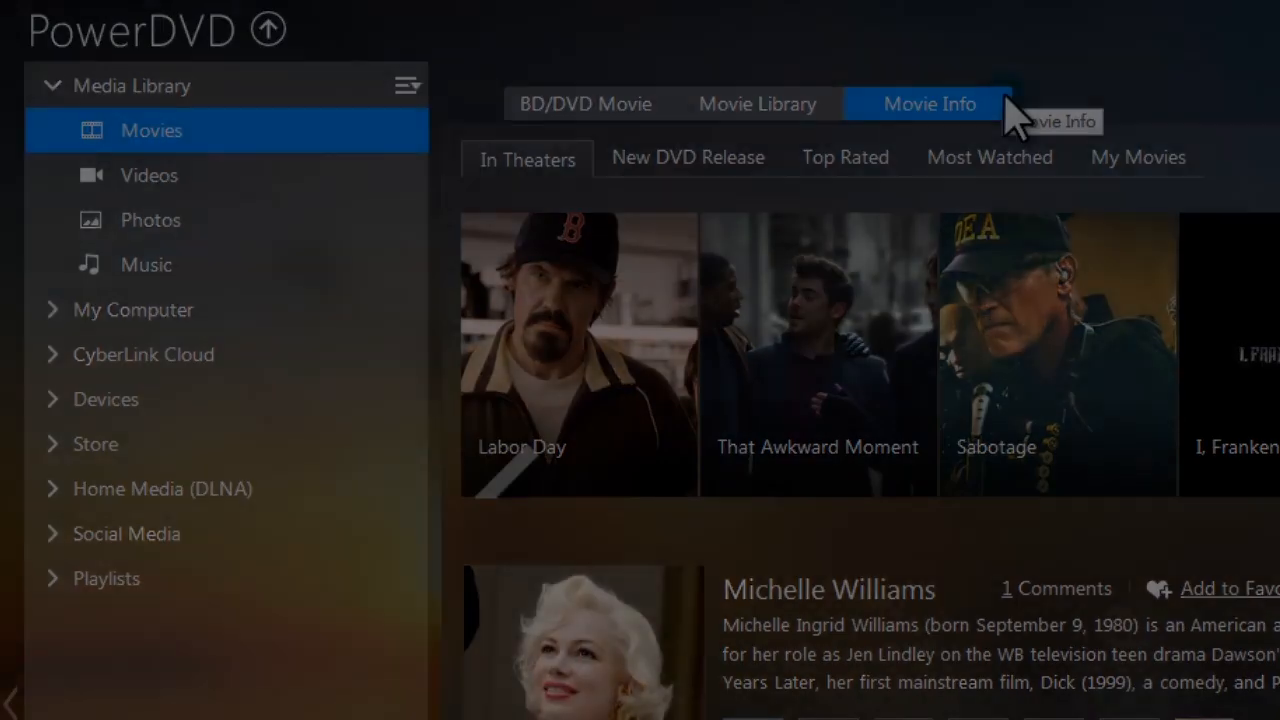
{"action": "left_click", "coordinate": [844, 157]}
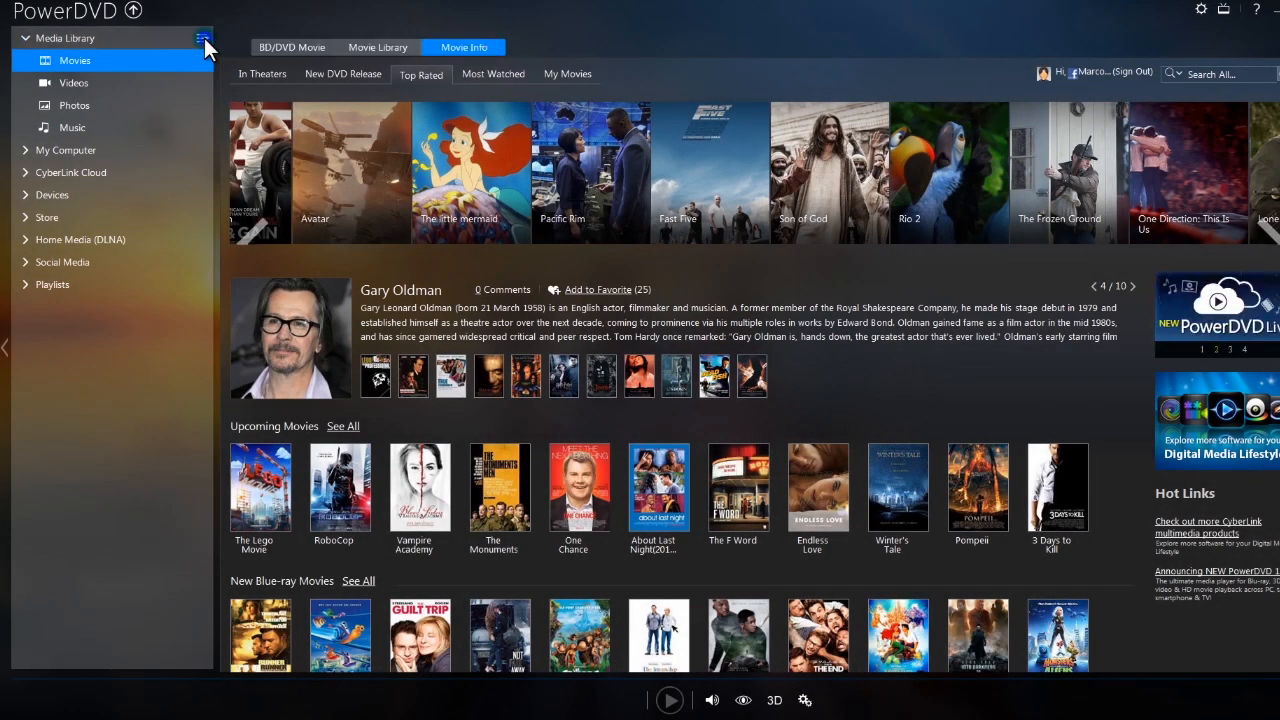
Add the TRIP IN ASIA folder to the video/photo library and open its clips.
{"action": "left_click", "coordinate": [205, 38]}
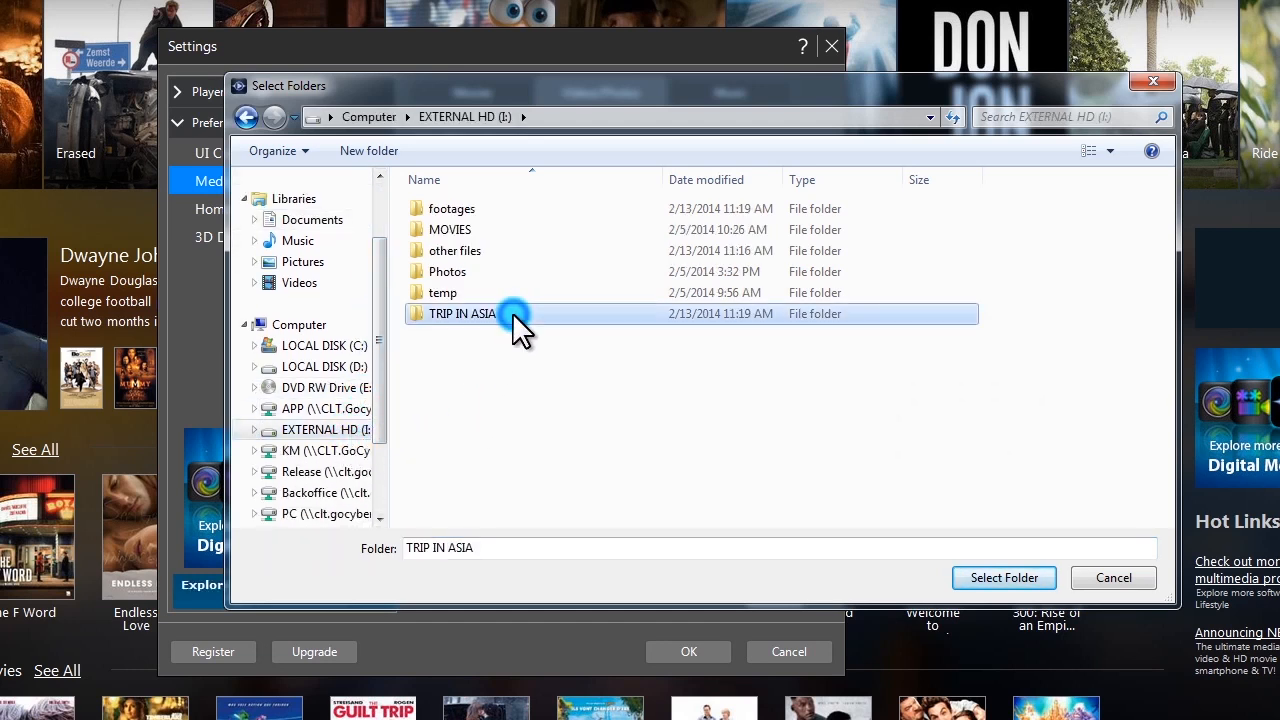
{"action": "left_click", "coordinate": [1003, 577]}
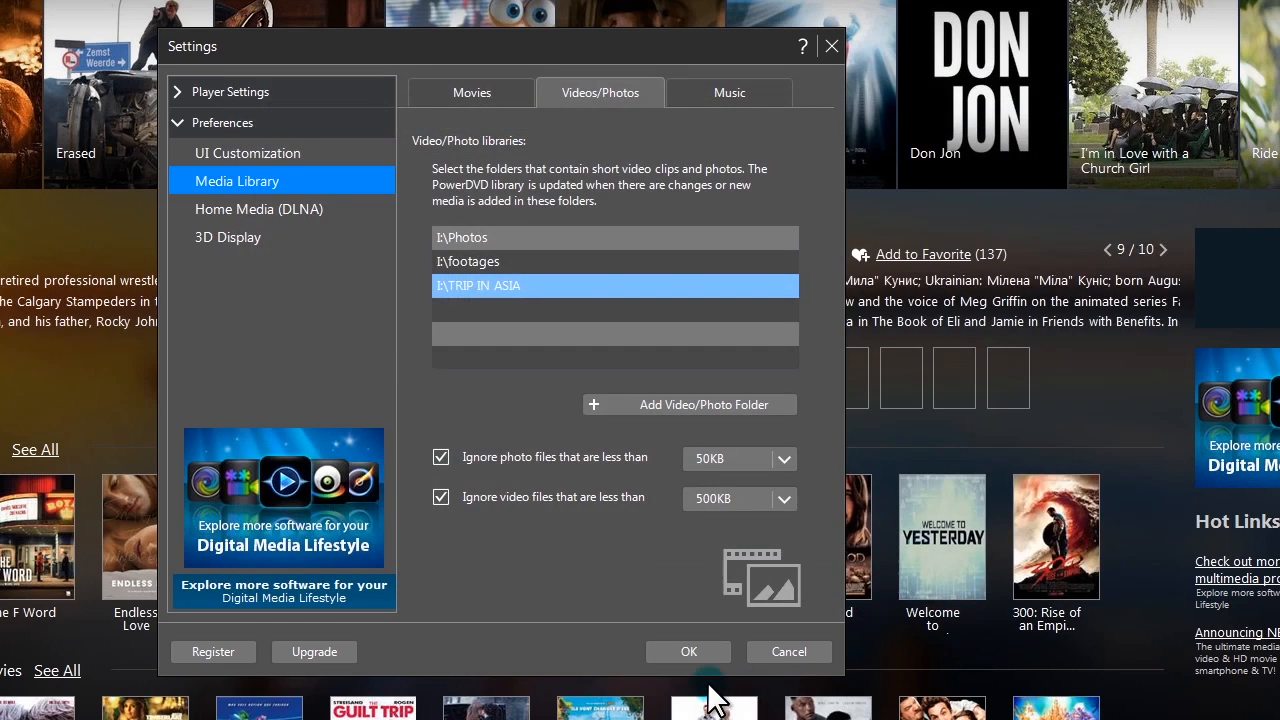
{"action": "left_click", "coordinate": [688, 651]}
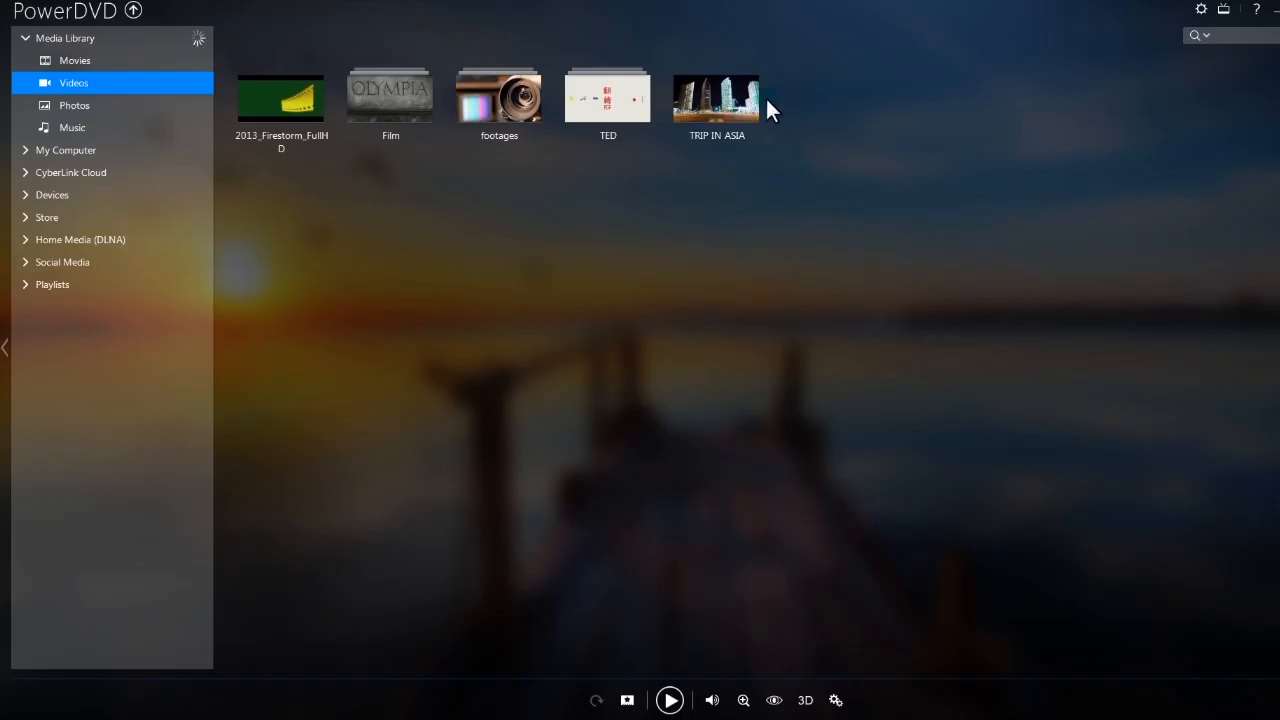
{"action": "double_click", "coordinate": [716, 97]}
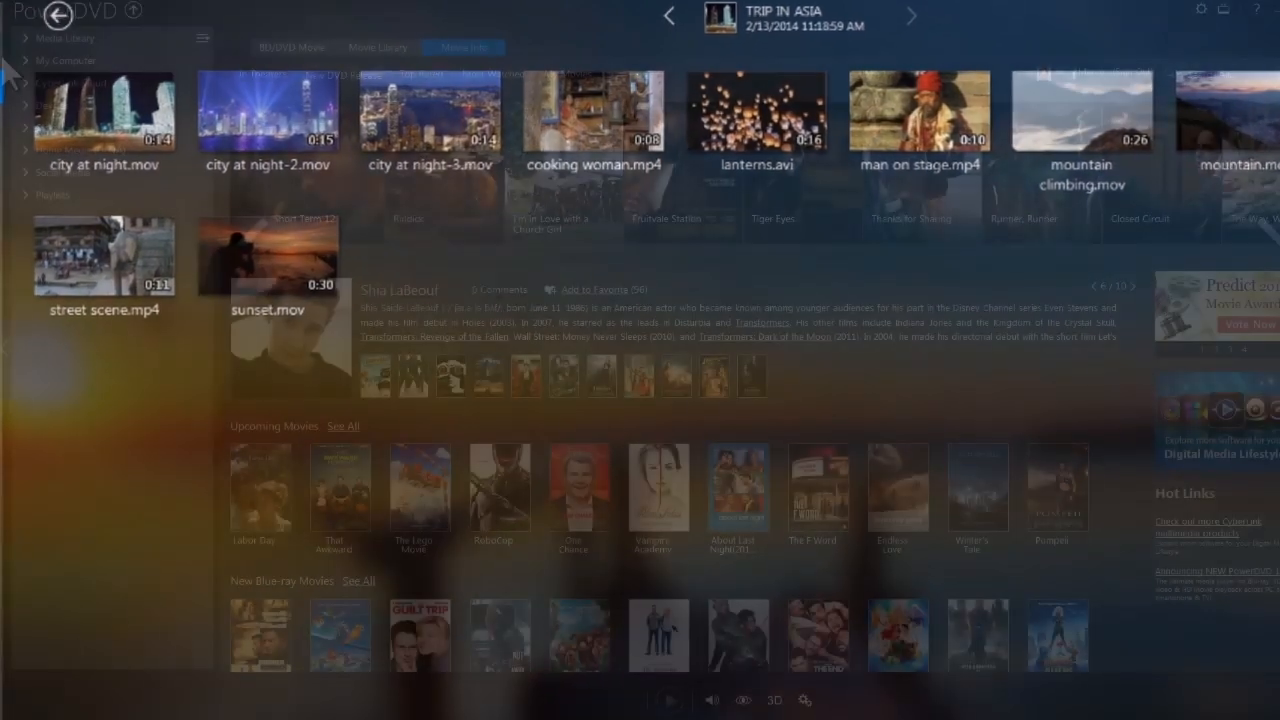
Open the media files folder on LOCAL DISK (D:) and play tina laptop.mov.
{"action": "left_click", "coordinate": [66, 60]}
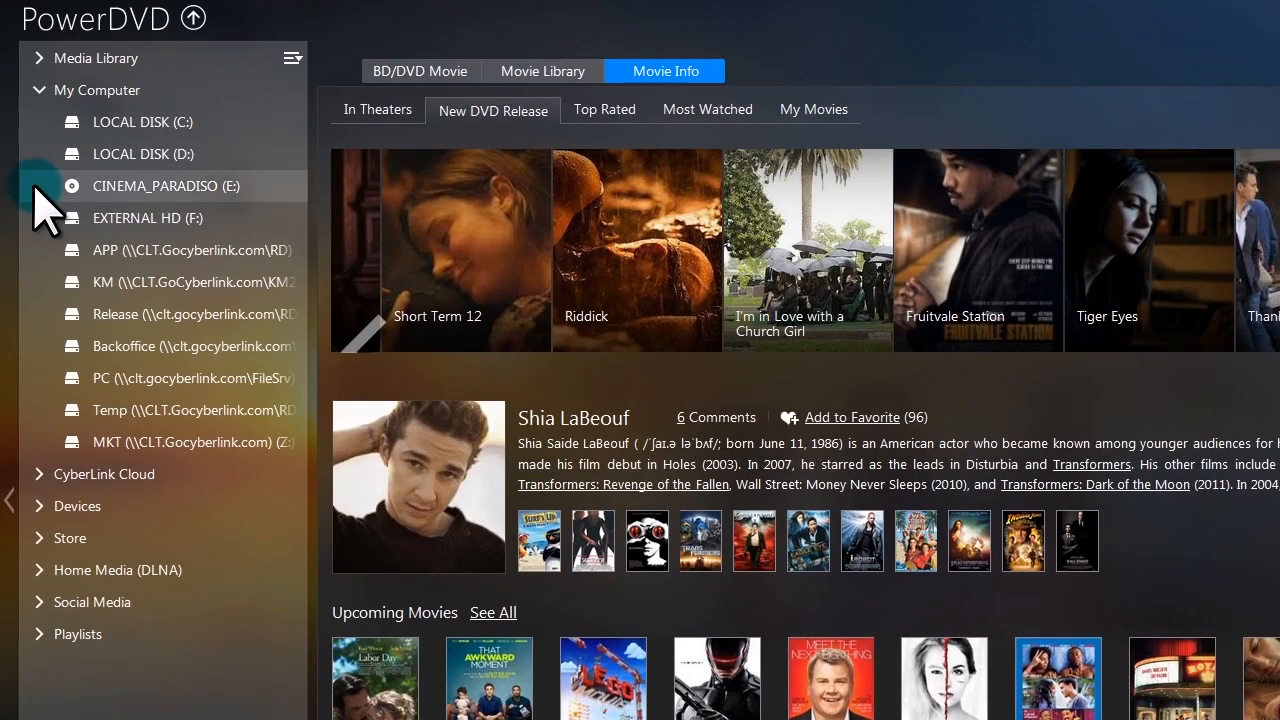
{"action": "mouse_move", "coordinate": [40, 230]}
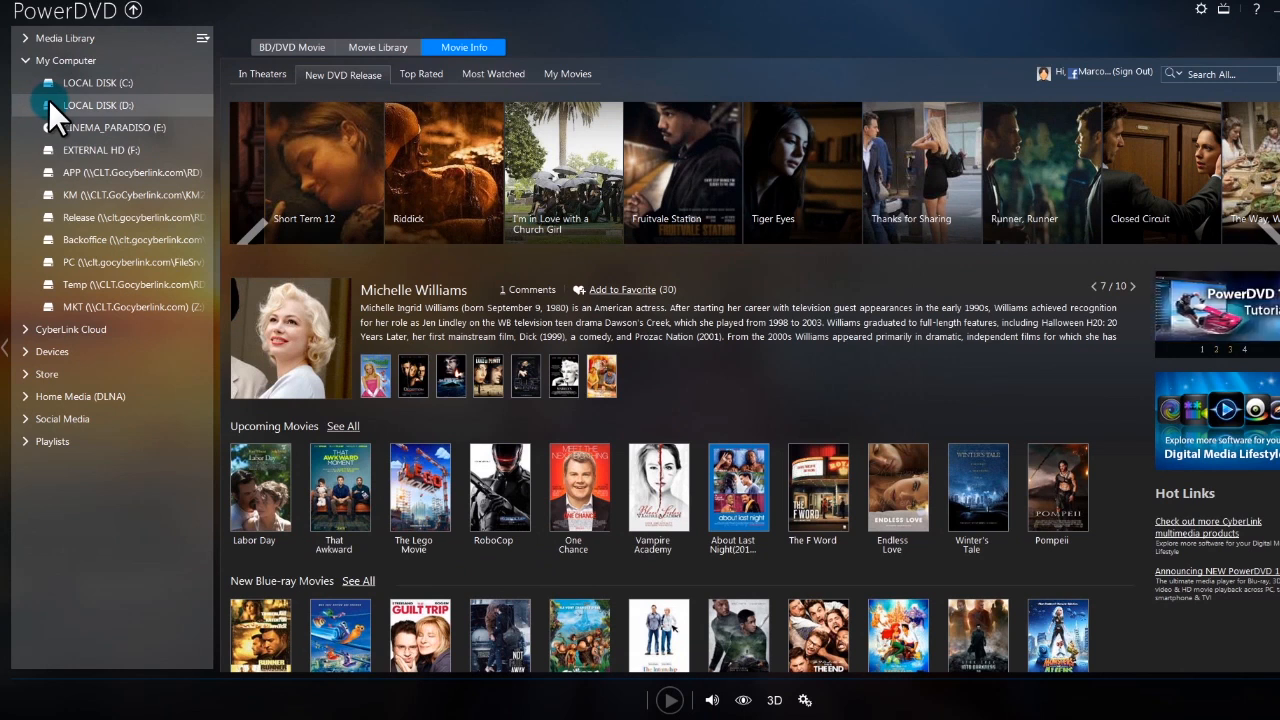
{"action": "left_click", "coordinate": [98, 104]}
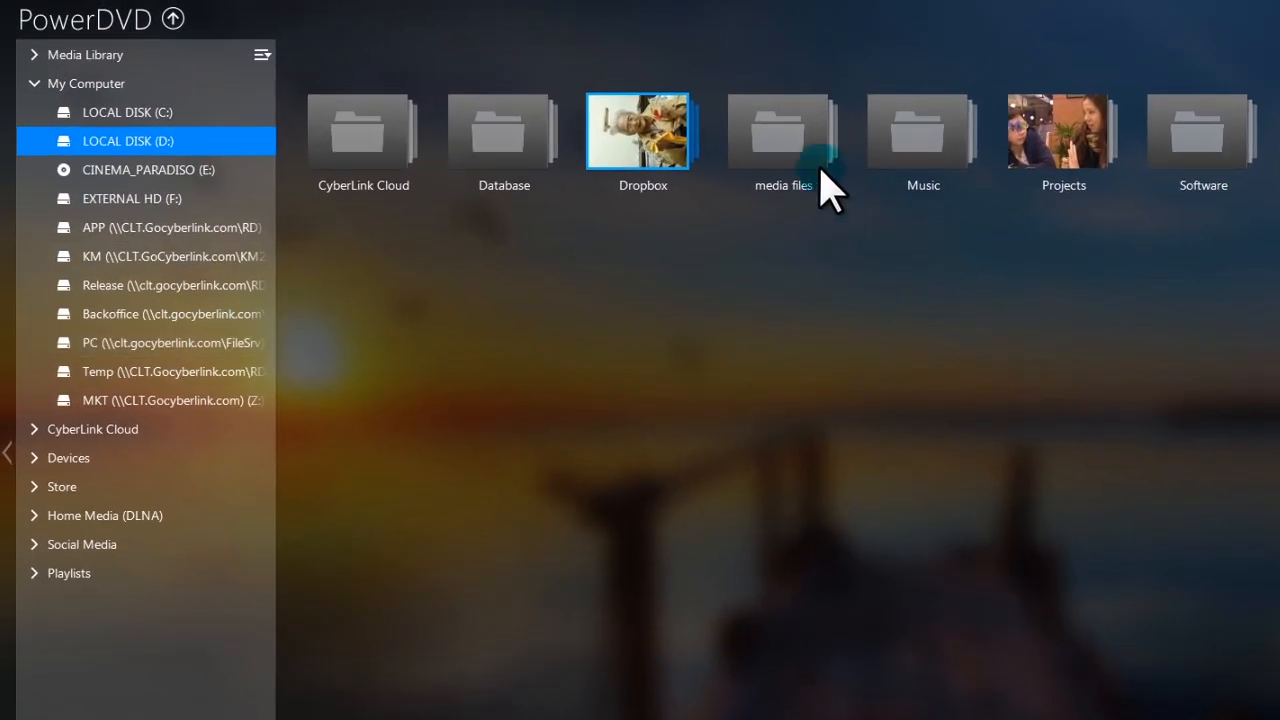
{"action": "double_click", "coordinate": [783, 130]}
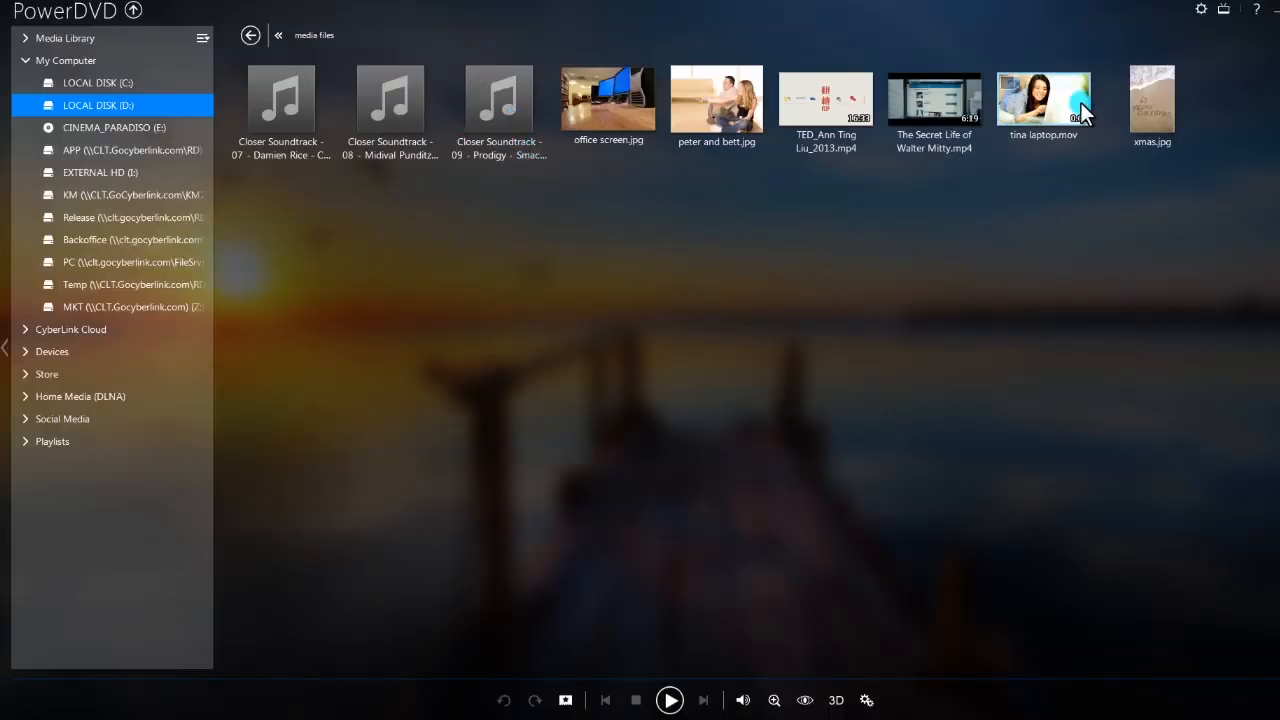
{"action": "double_click", "coordinate": [1043, 97]}
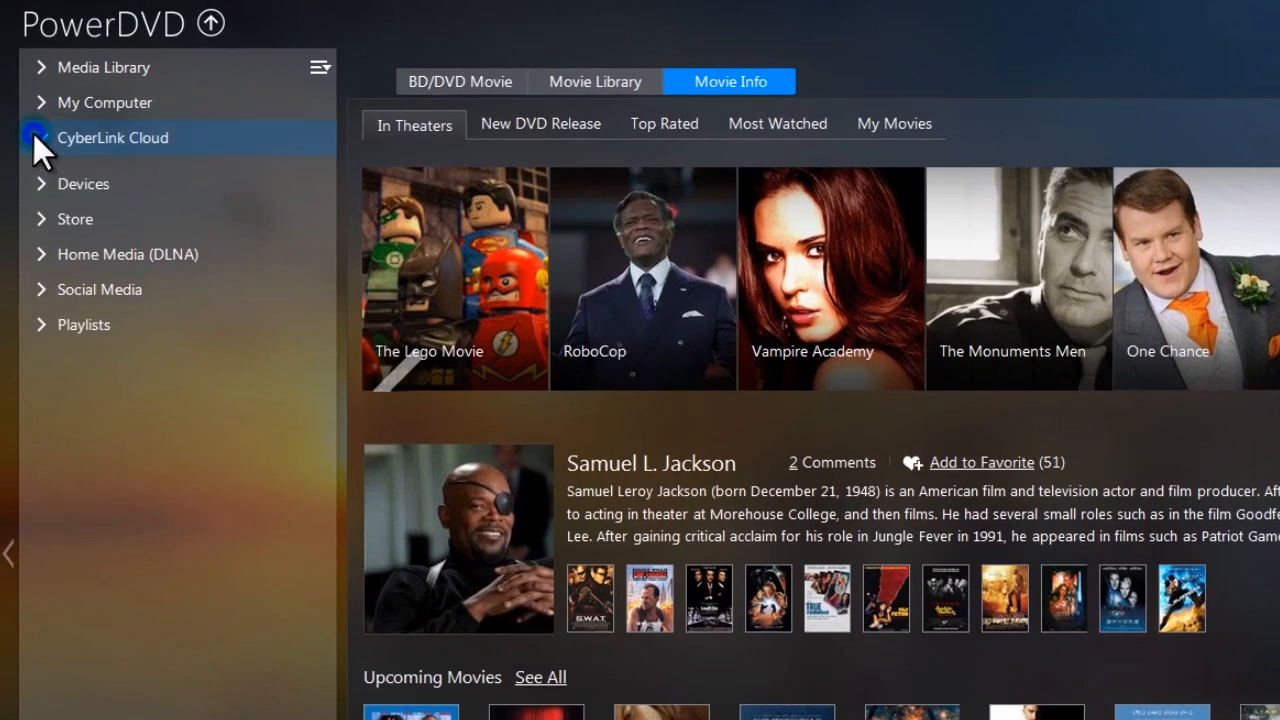
Review CyberLink Cloud's video, photo and music sync settings, then expand Devices.
{"action": "left_click", "coordinate": [40, 137]}
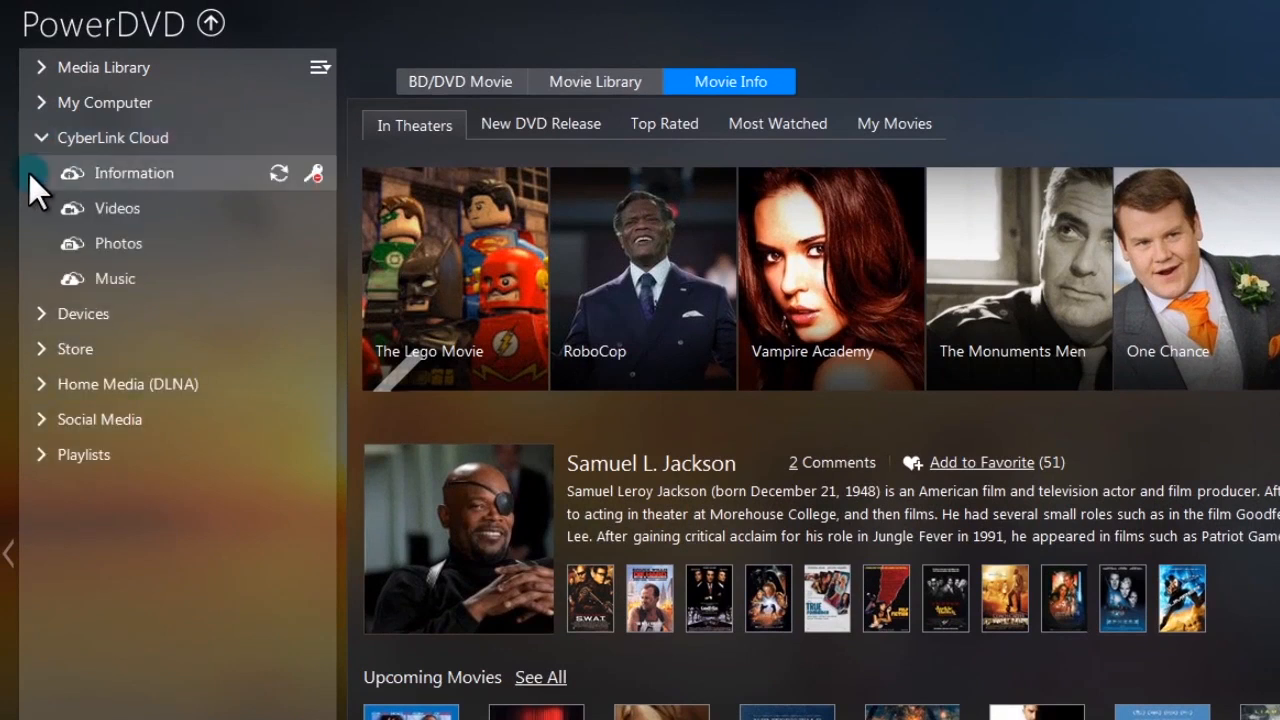
{"action": "left_click", "coordinate": [134, 172]}
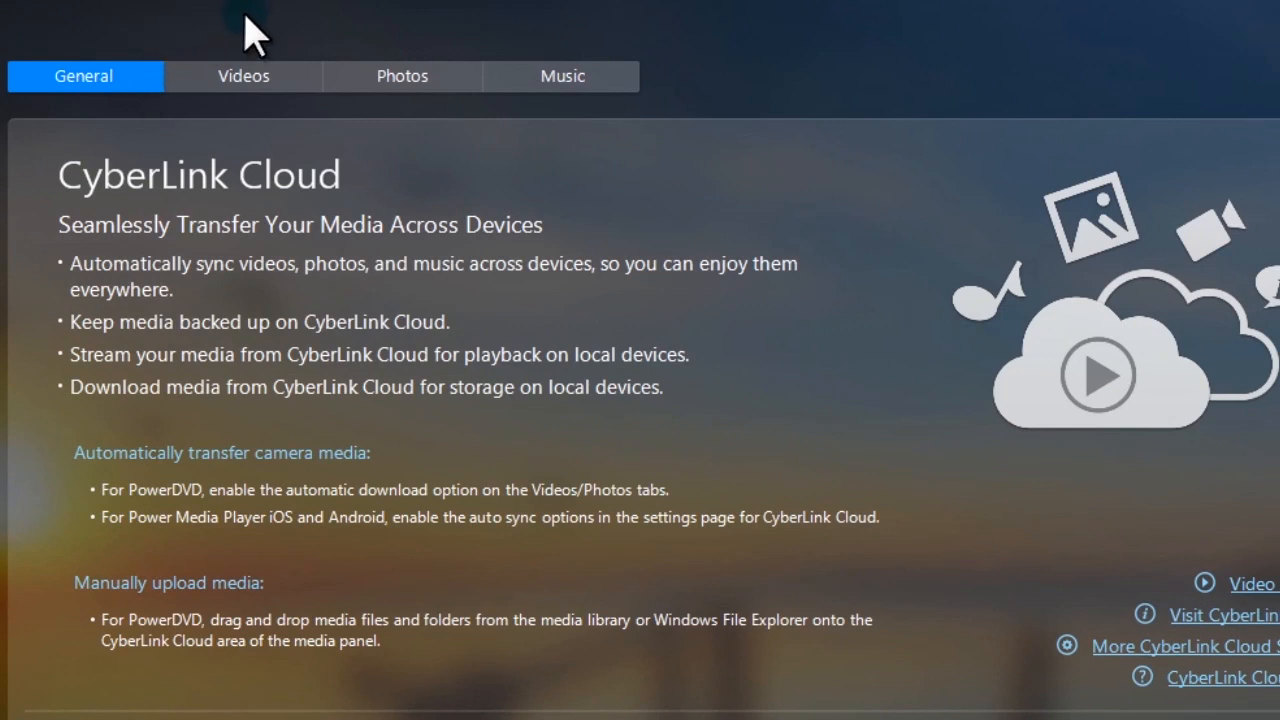
{"action": "left_click", "coordinate": [243, 76]}
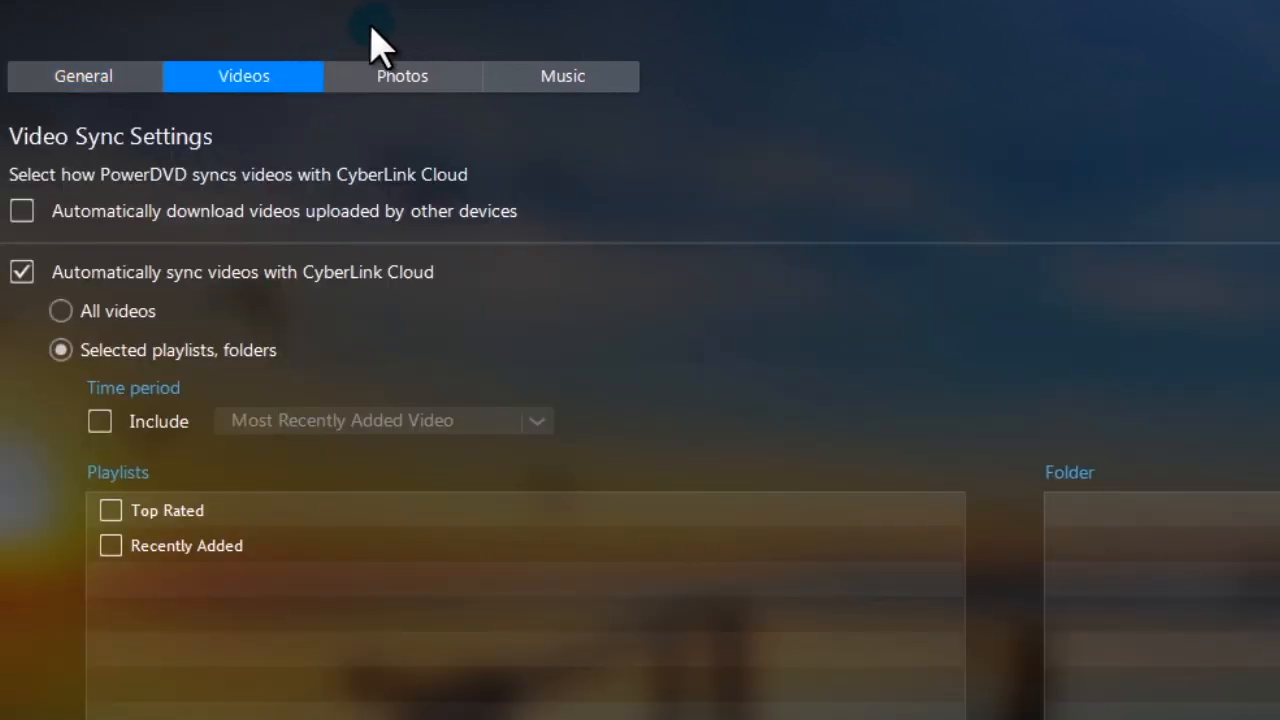
{"action": "left_click", "coordinate": [402, 76]}
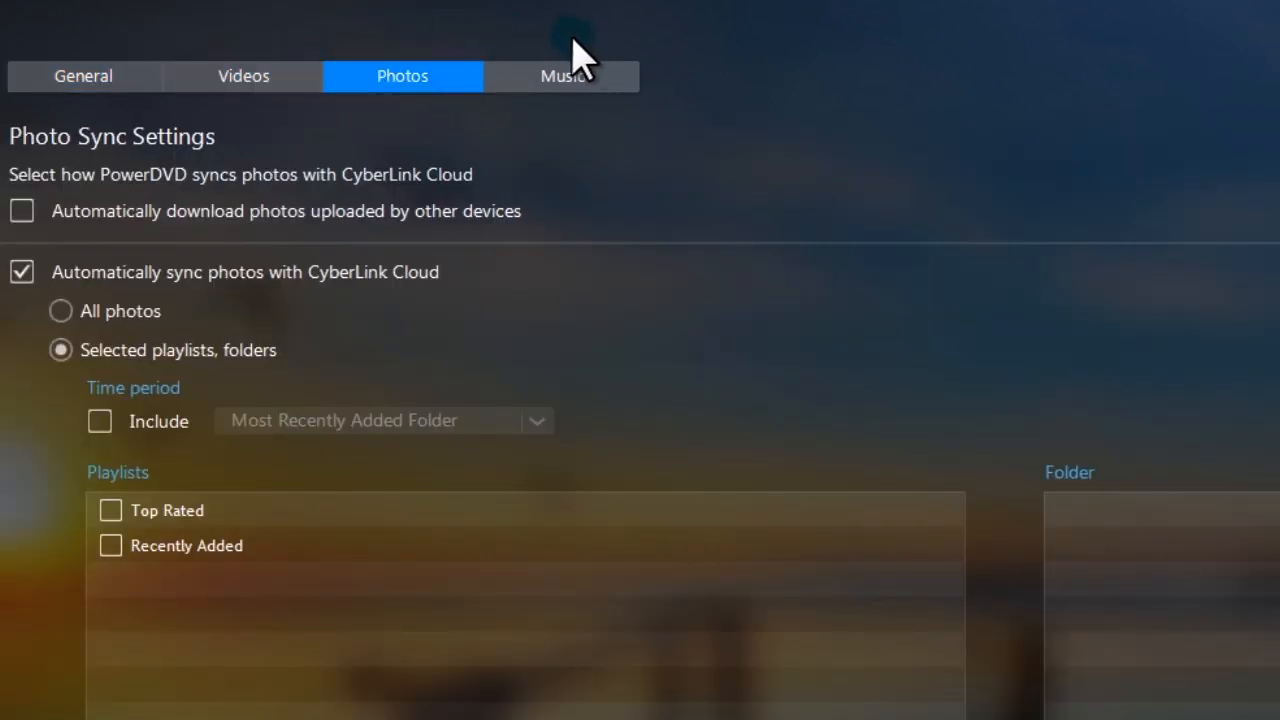
{"action": "left_click", "coordinate": [565, 76]}
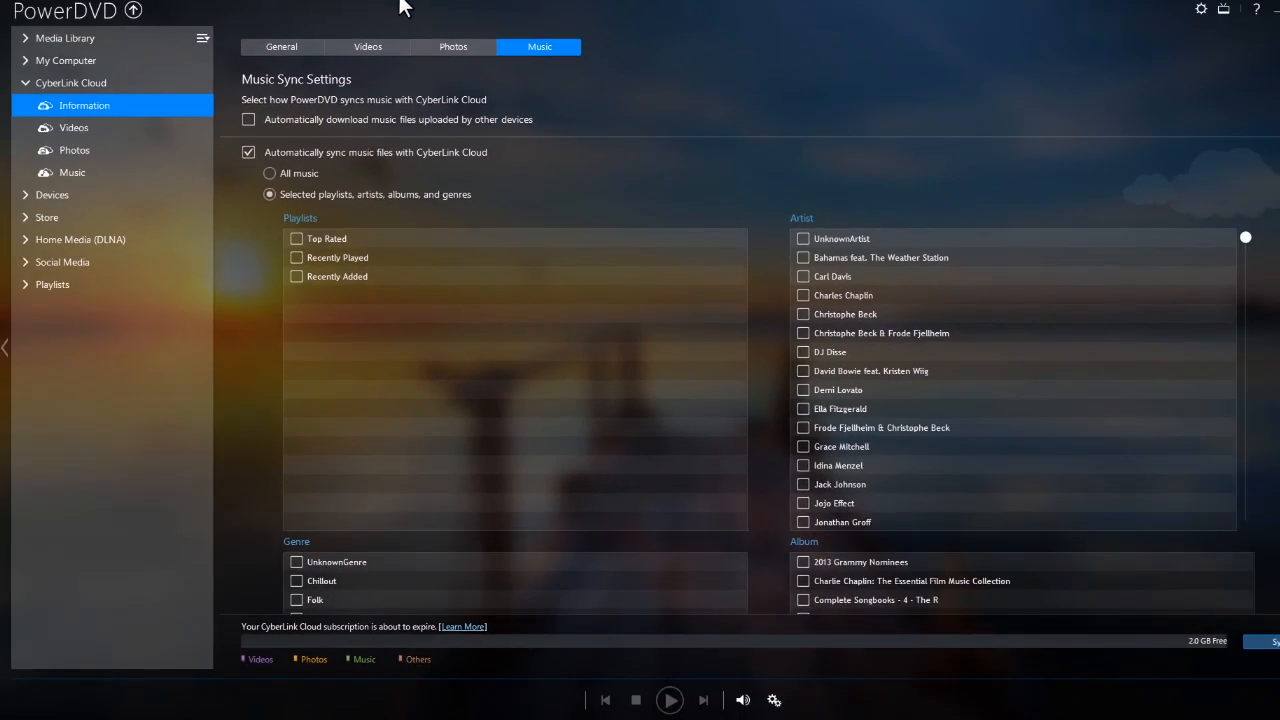
{"action": "left_click", "coordinate": [281, 46]}
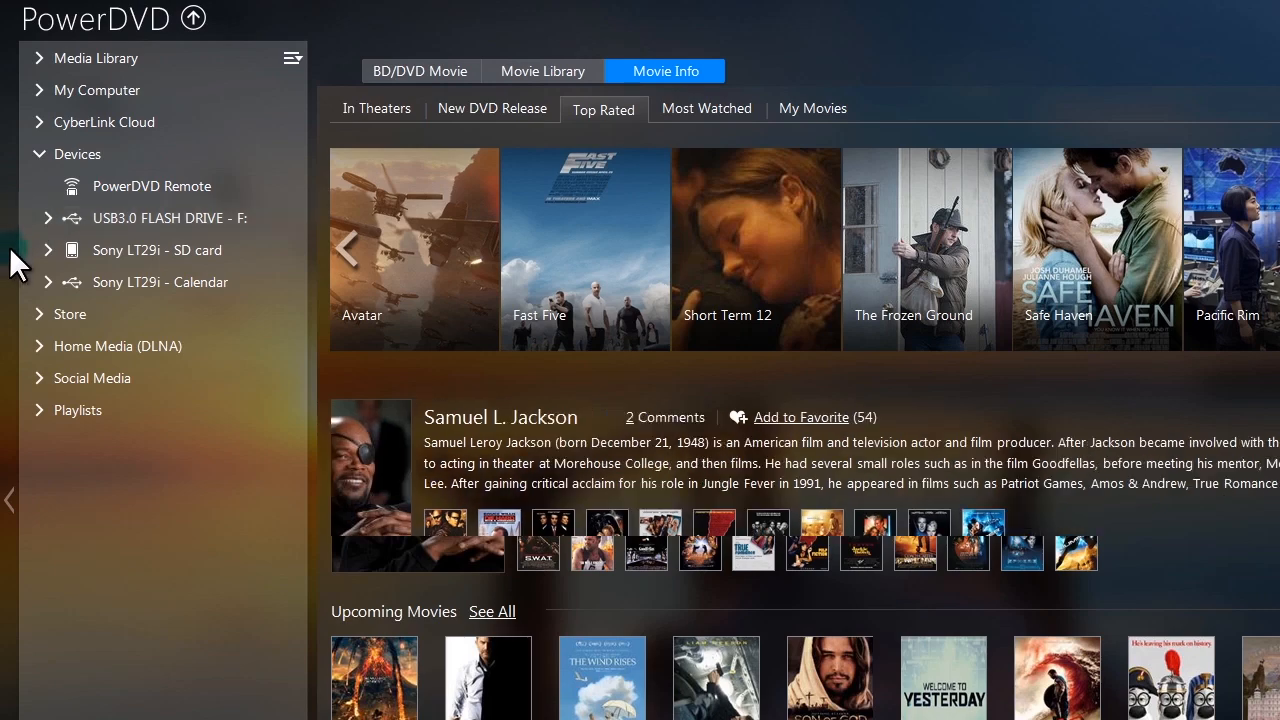
Expand the Store section and open the Music Store.
{"action": "left_click", "coordinate": [160, 282]}
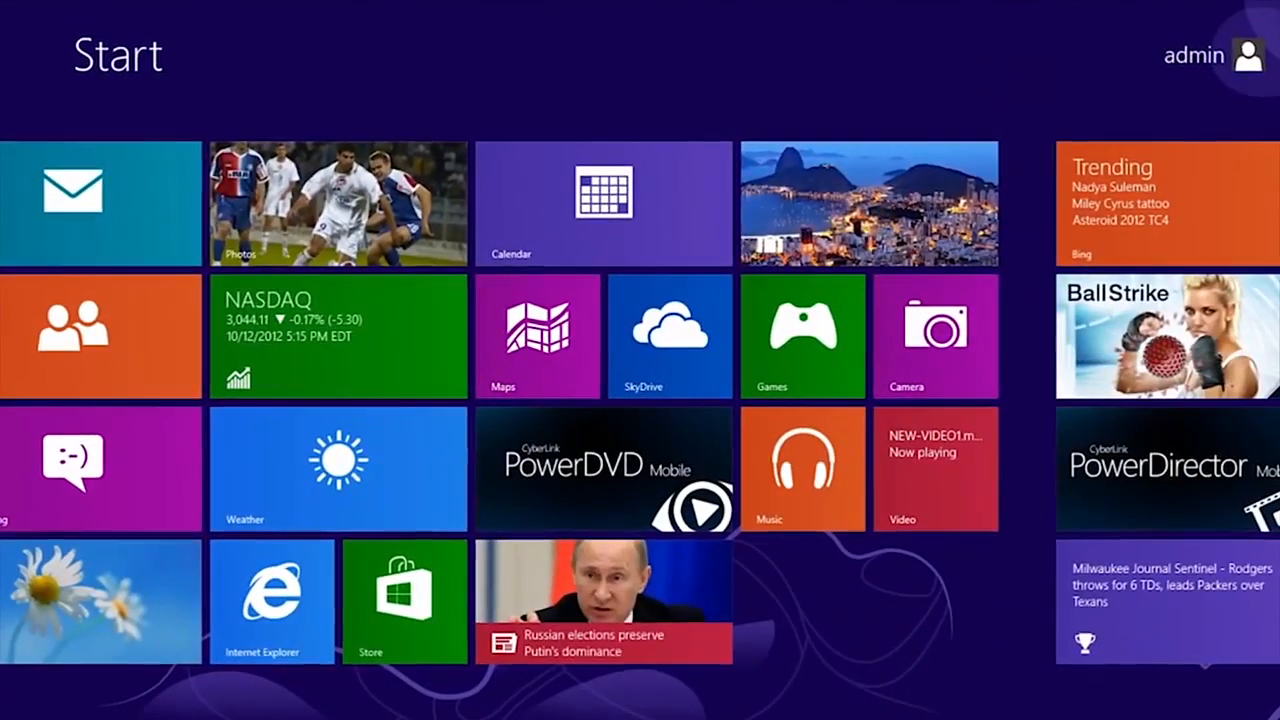
{"action": "left_click", "coordinate": [604, 470]}
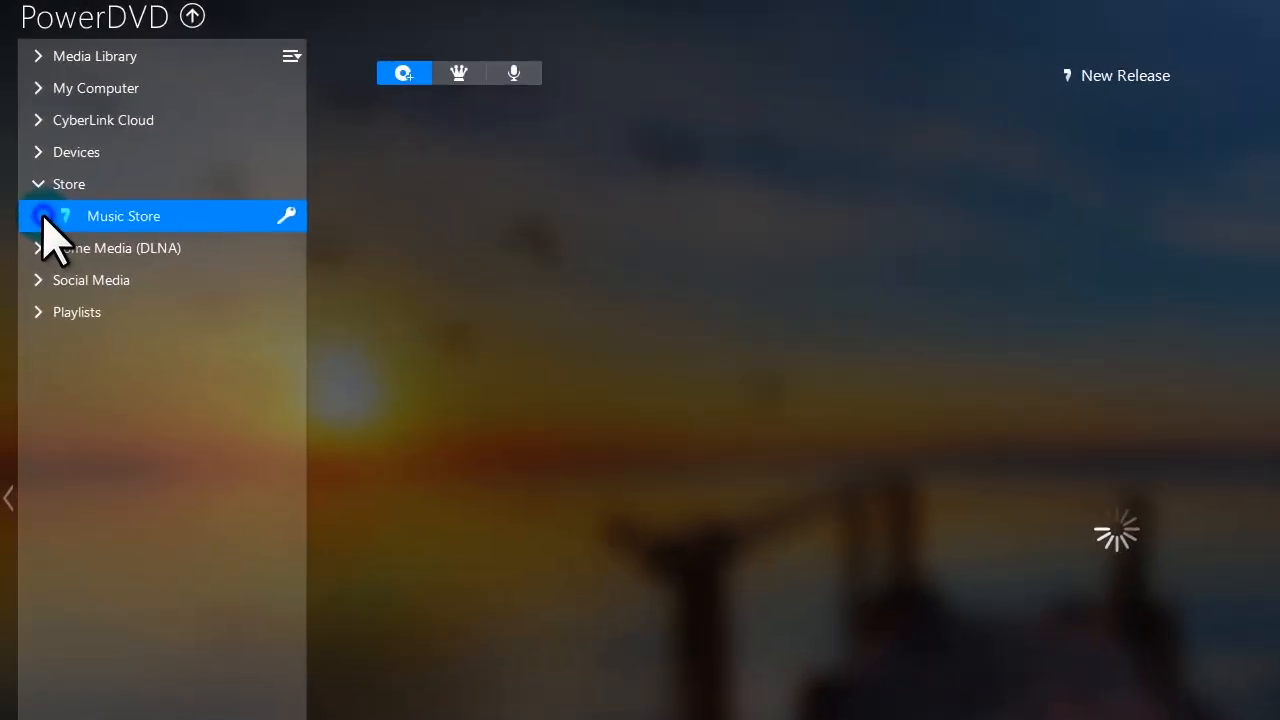
Load and scroll more Music Store new releases, then expand Social Media.
{"action": "left_click", "coordinate": [50, 216]}
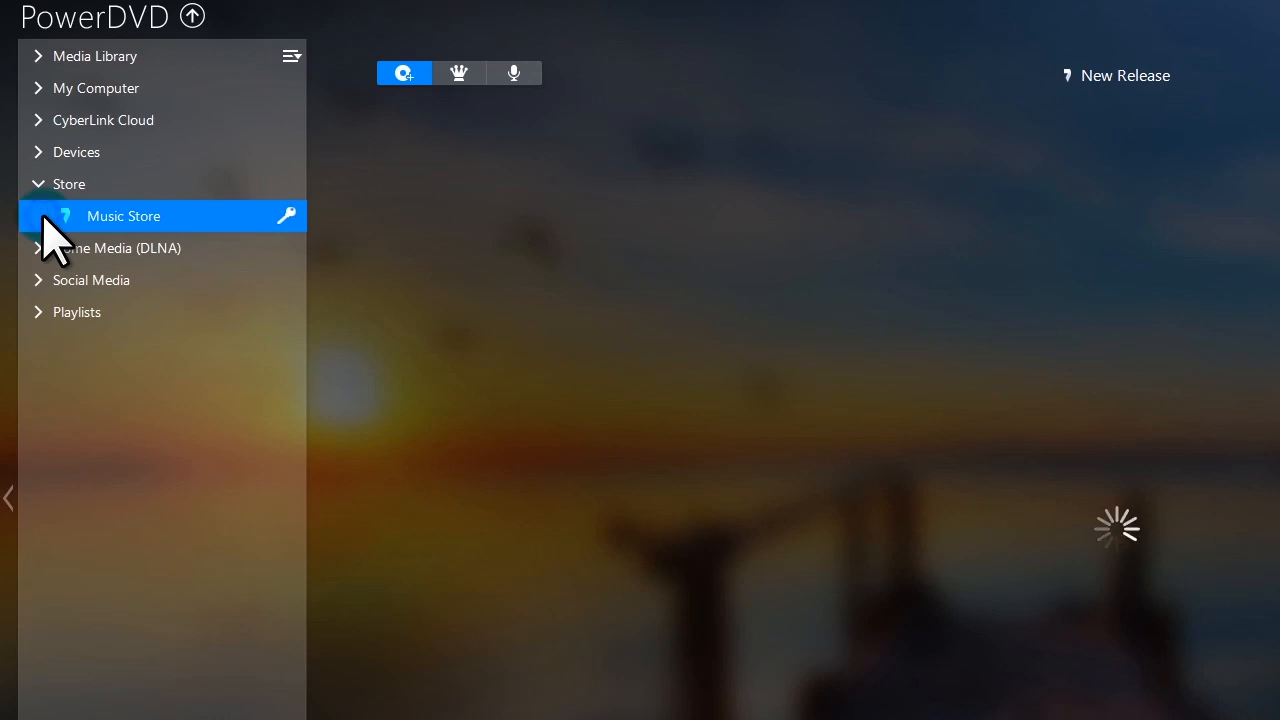
{"action": "left_click", "coordinate": [123, 216]}
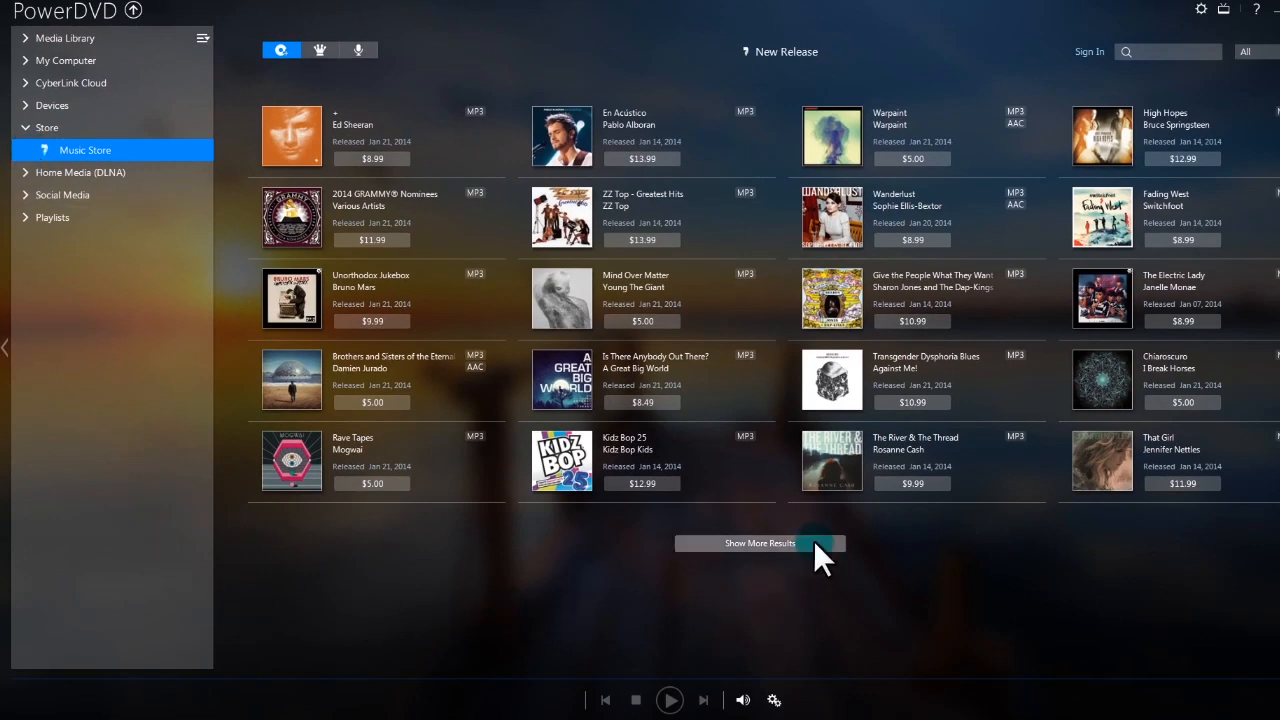
{"action": "left_click", "coordinate": [759, 543]}
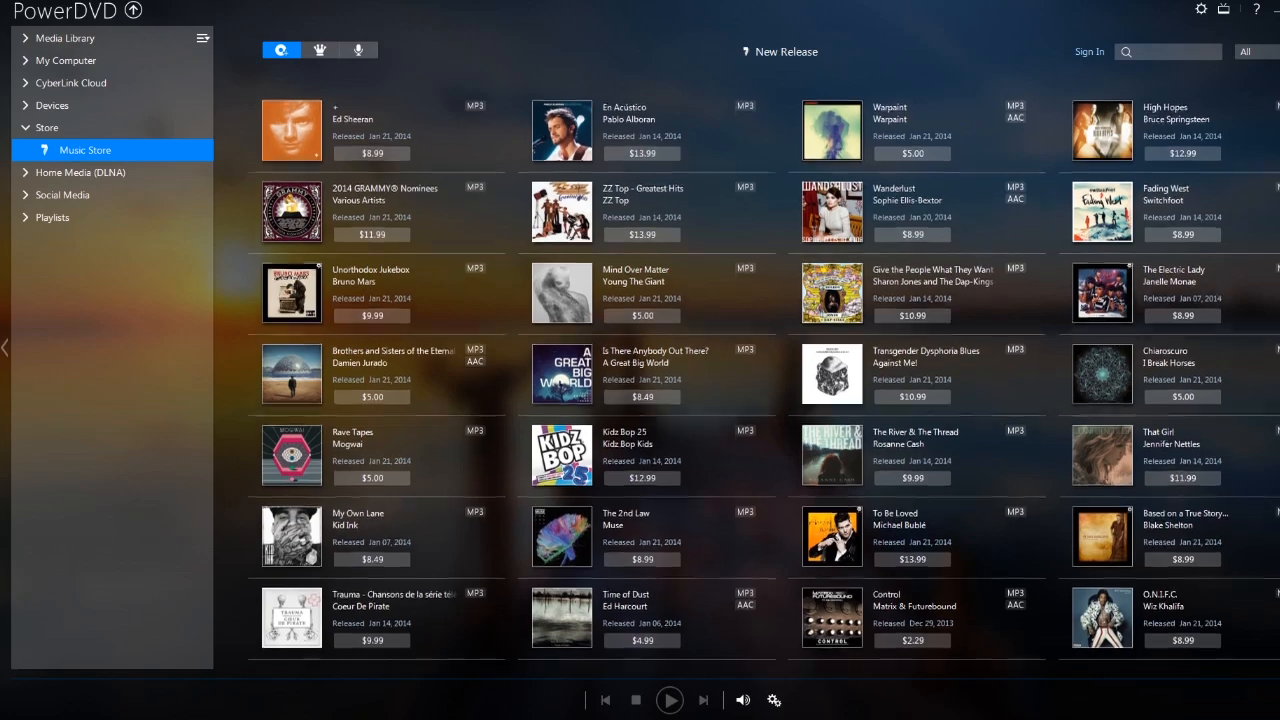
{"action": "scroll", "scroll_direction": "down", "scroll_amount": 3}
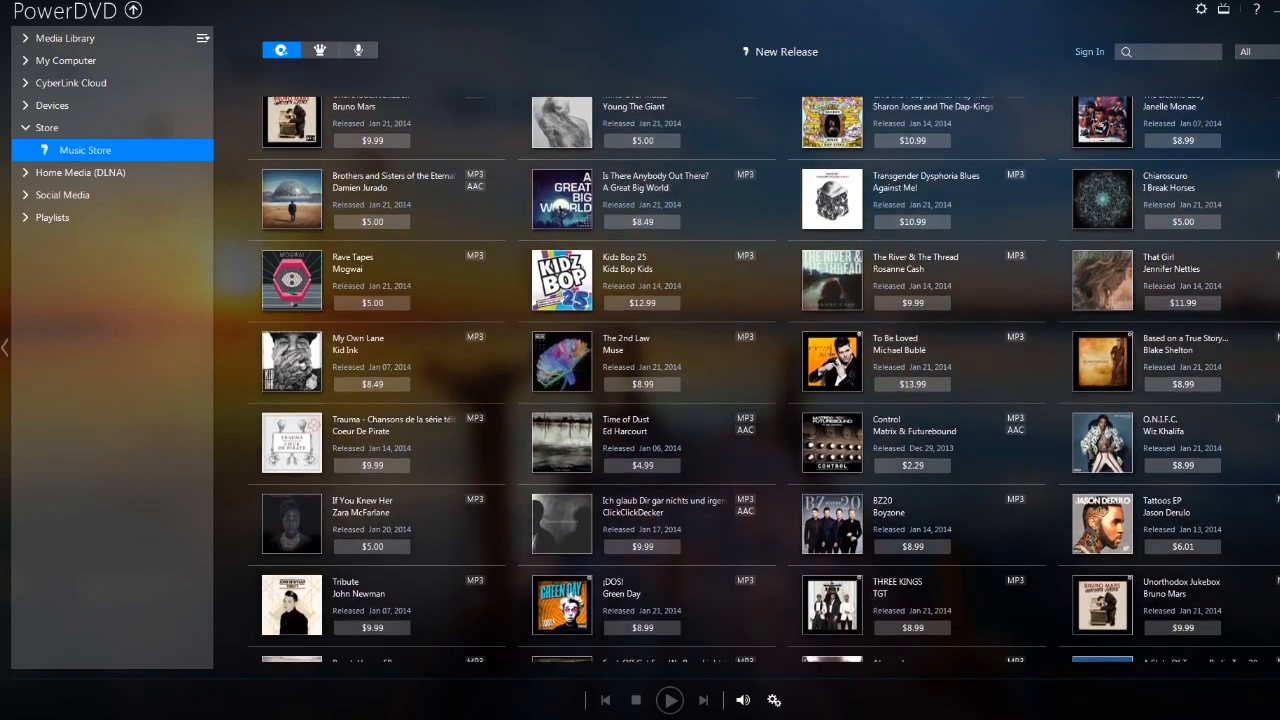
{"action": "scroll", "scroll_direction": "down", "scroll_amount": 3}
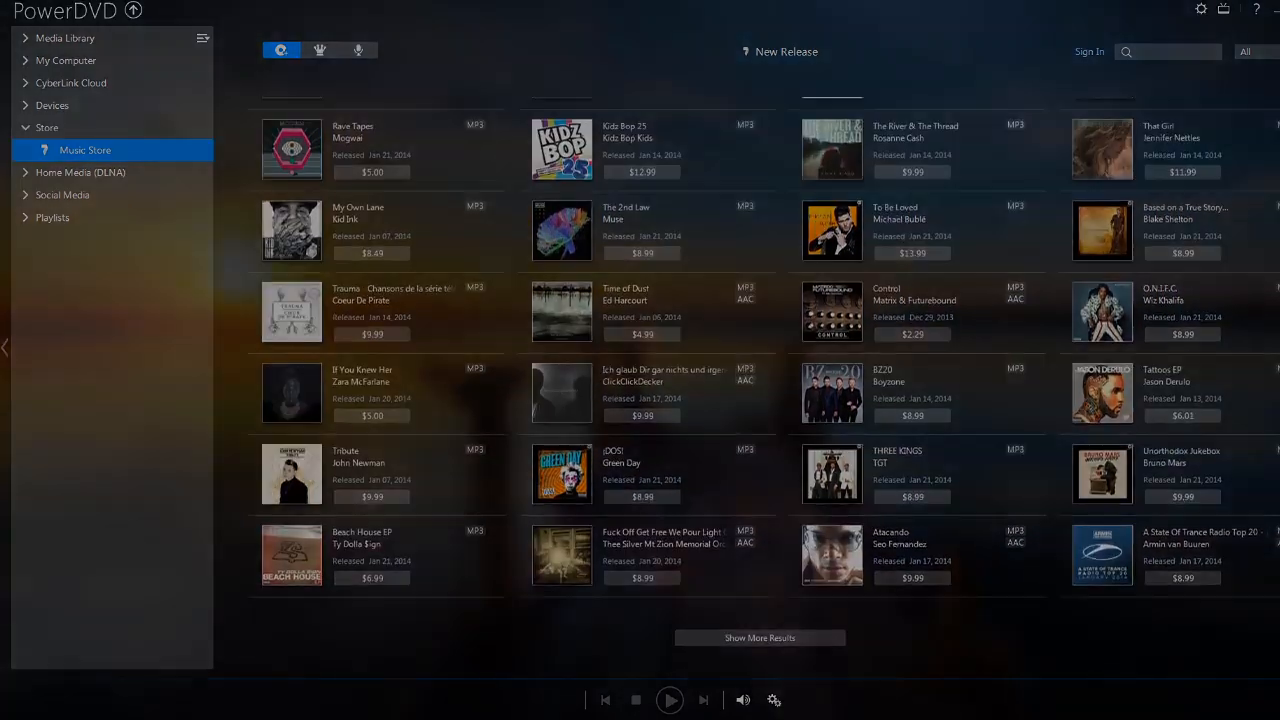
{"action": "left_click", "coordinate": [80, 172]}
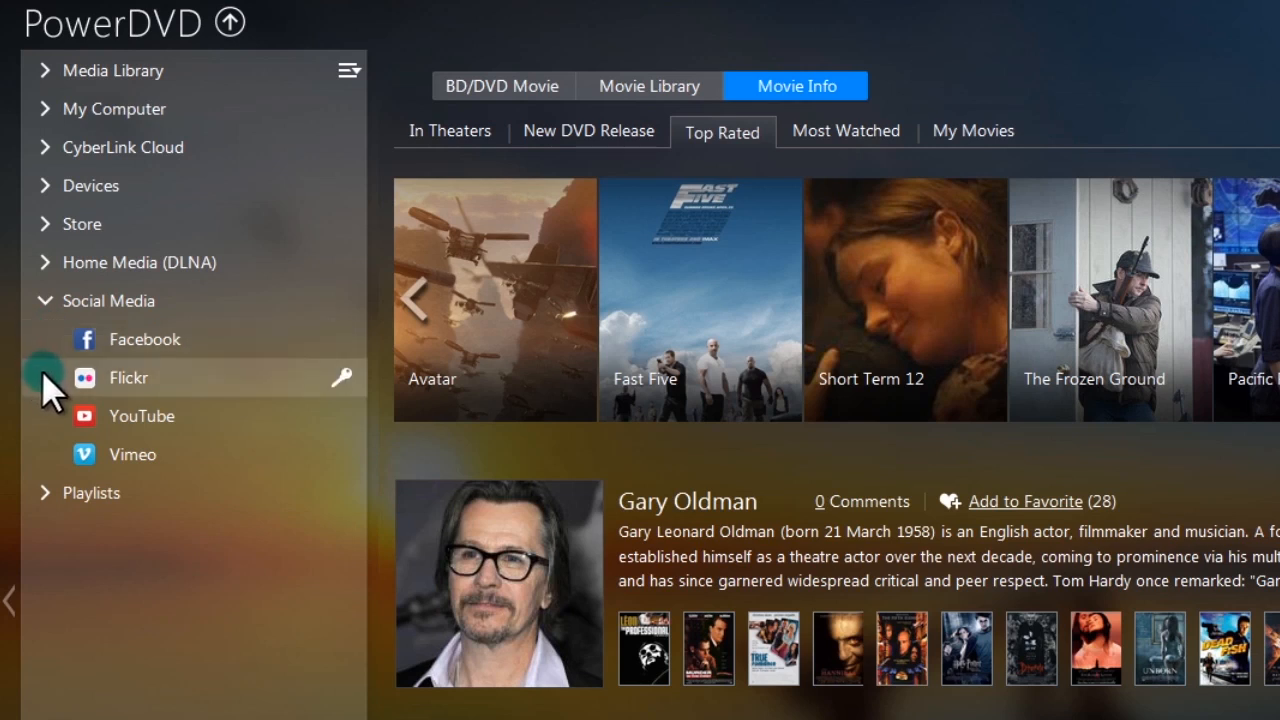
{"action": "mouse_move", "coordinate": [38, 470]}
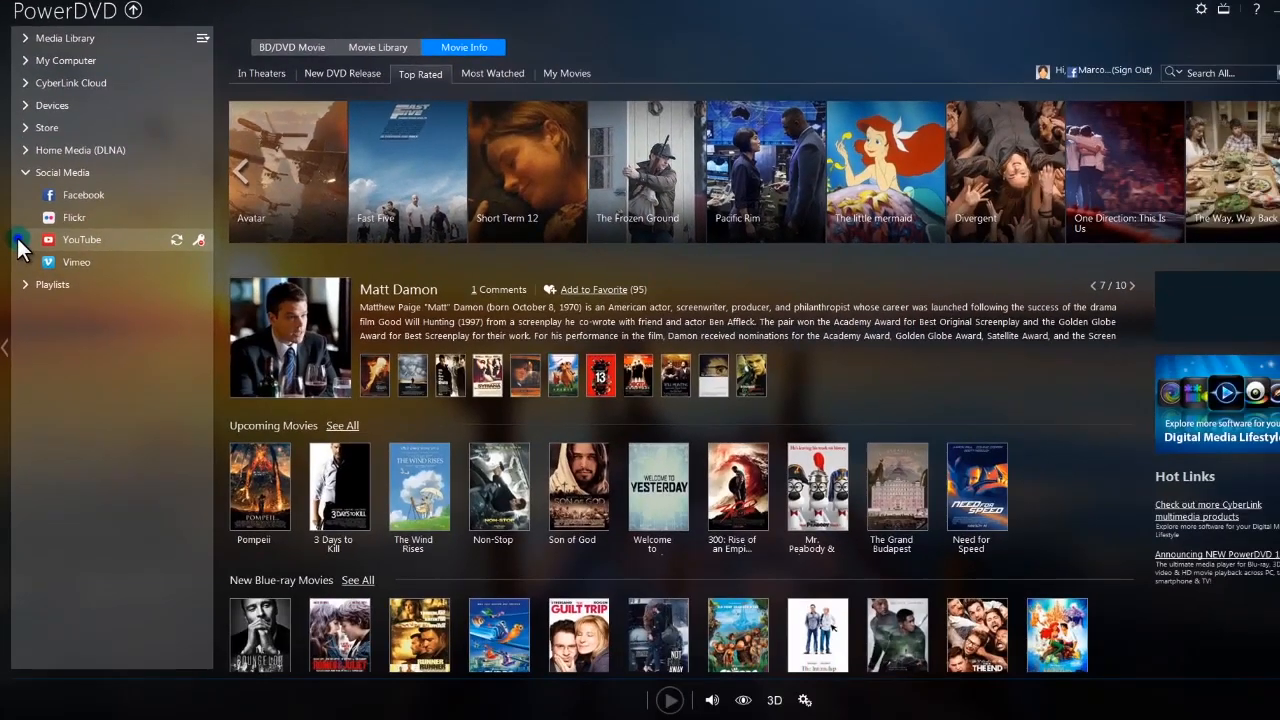
Scroll through the Vimeo Groups page, then expand Playlists to start a new playlist.
{"action": "left_click", "coordinate": [81, 239]}
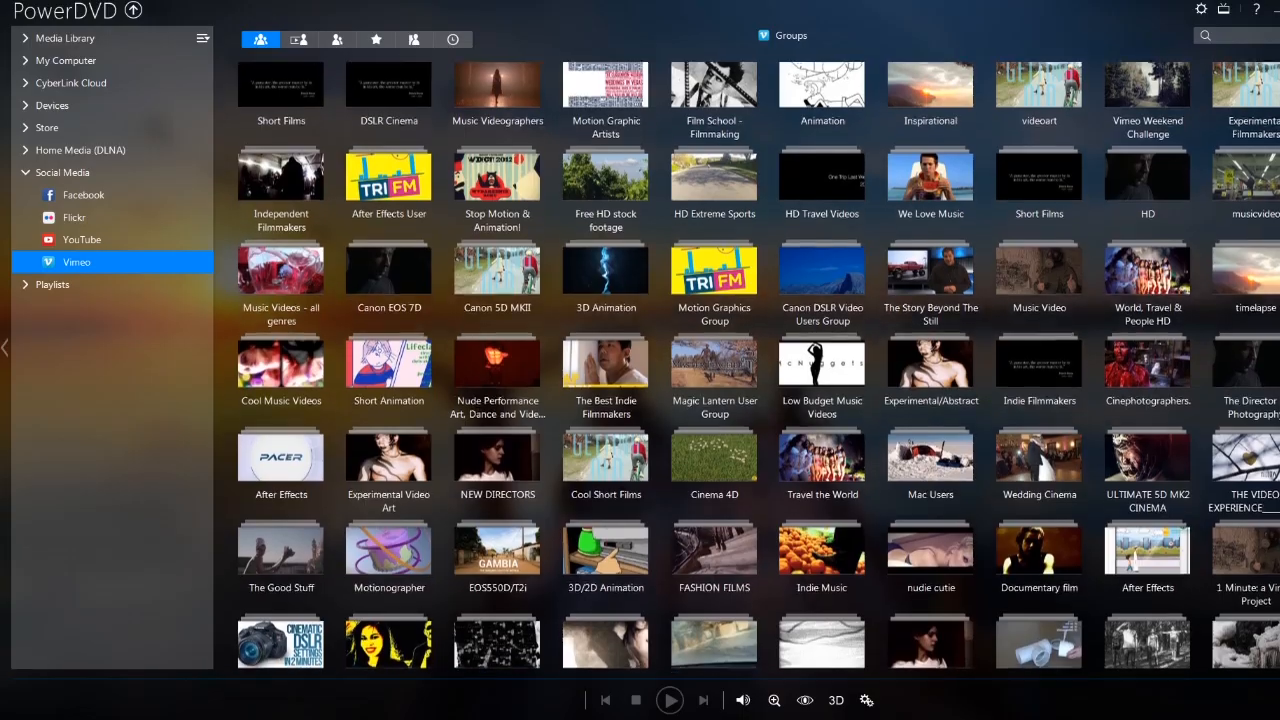
{"action": "scroll", "scroll_direction": "down", "scroll_amount": 3}
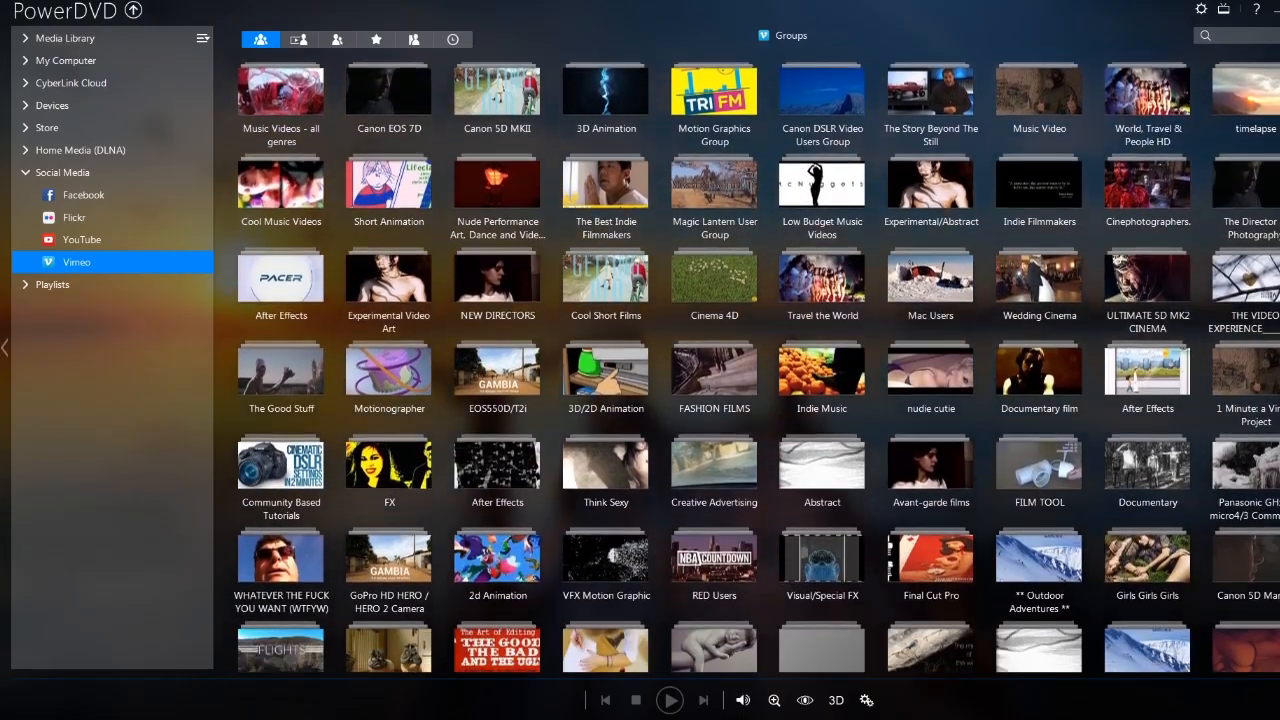
{"action": "left_click", "coordinate": [52, 194]}
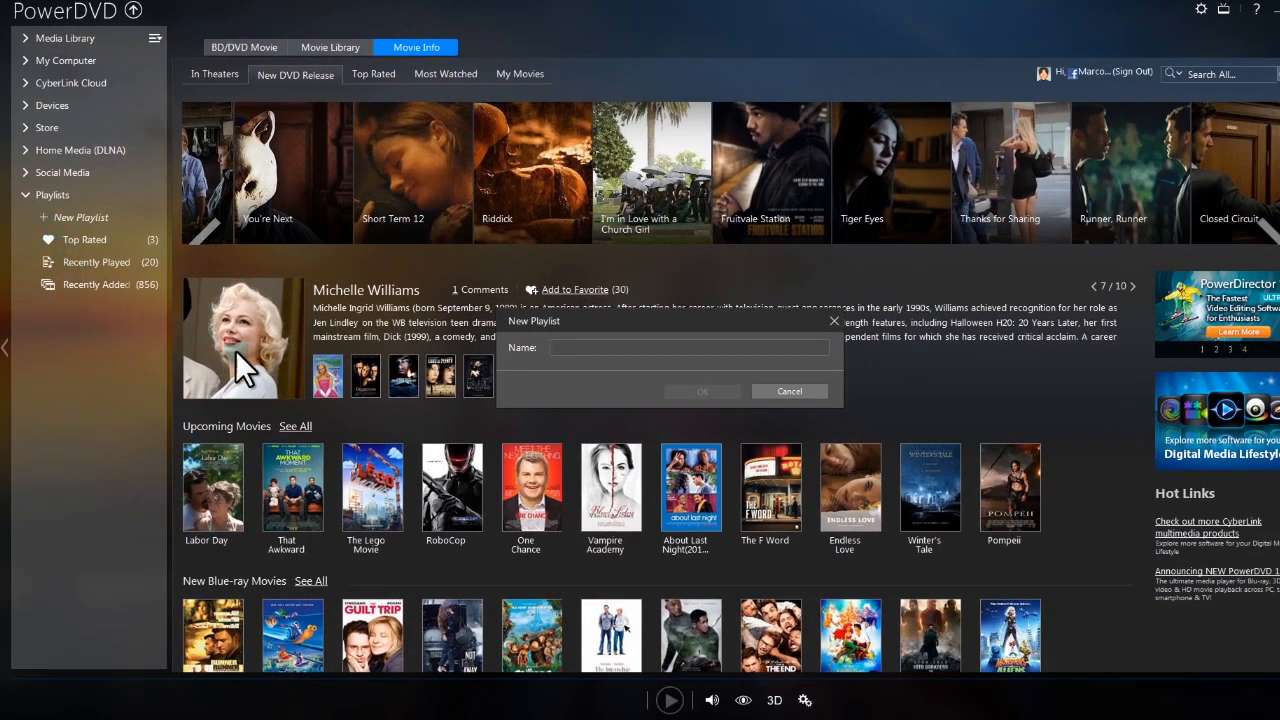
Create the 'Travel in Asia' playlist and add the four travel clips to it.
{"action": "type", "text": "Travel in Asia"}
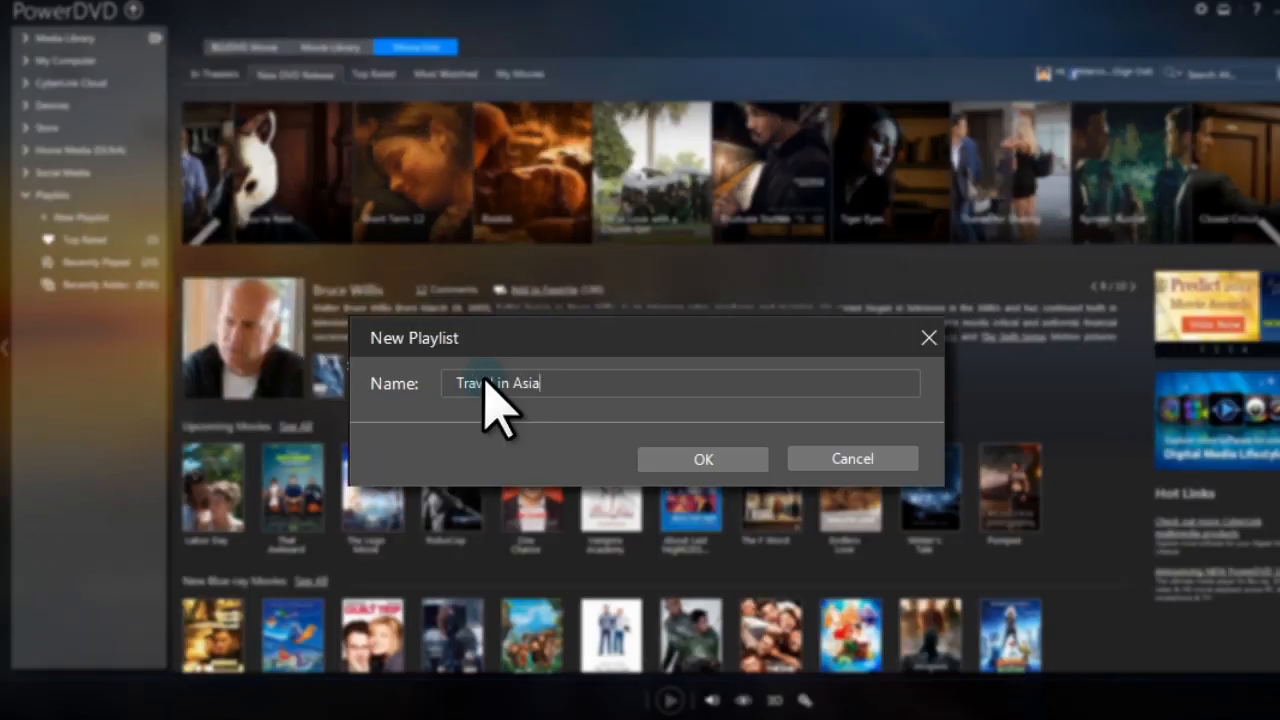
{"action": "left_click", "coordinate": [702, 458]}
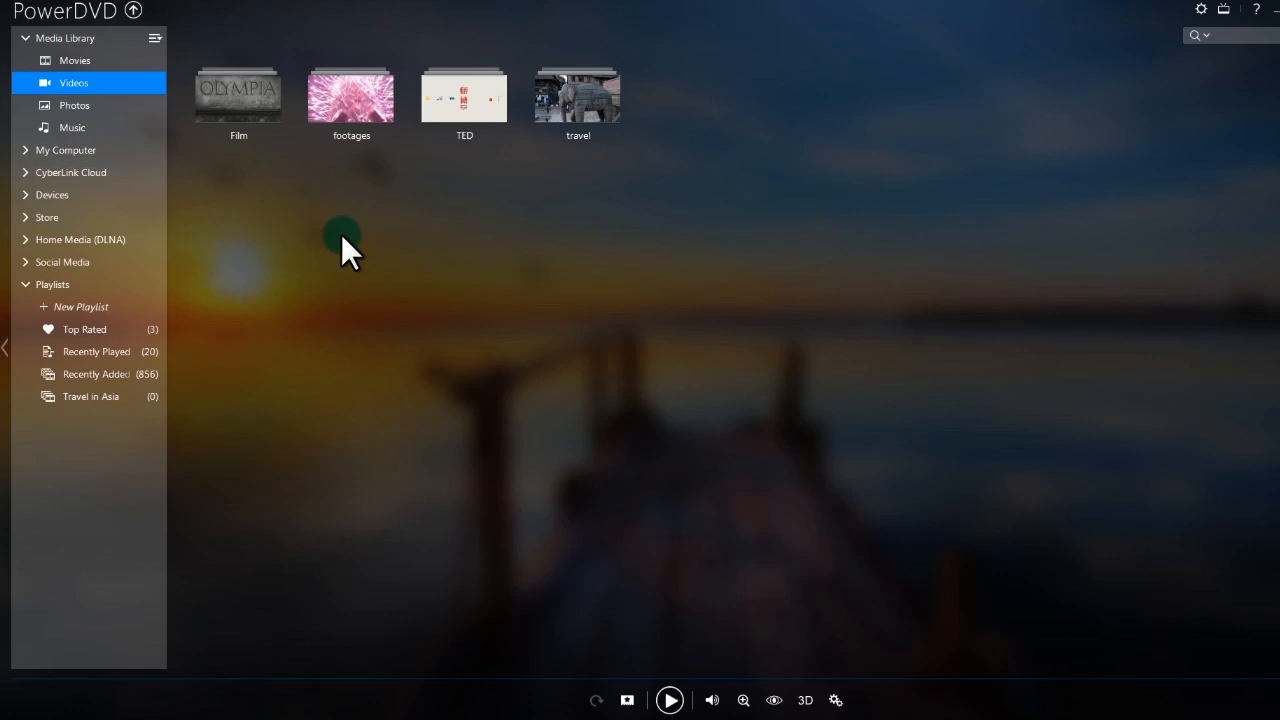
{"action": "double_click", "coordinate": [577, 97]}
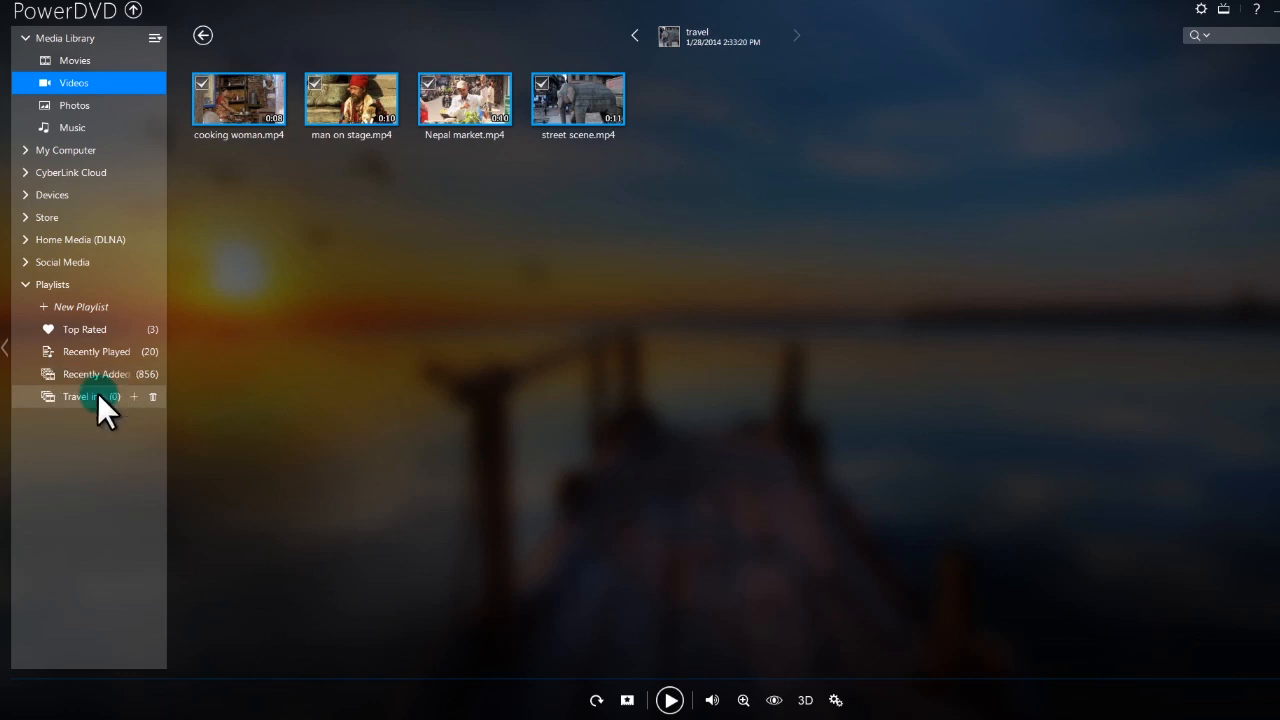
{"action": "left_click", "coordinate": [90, 396]}
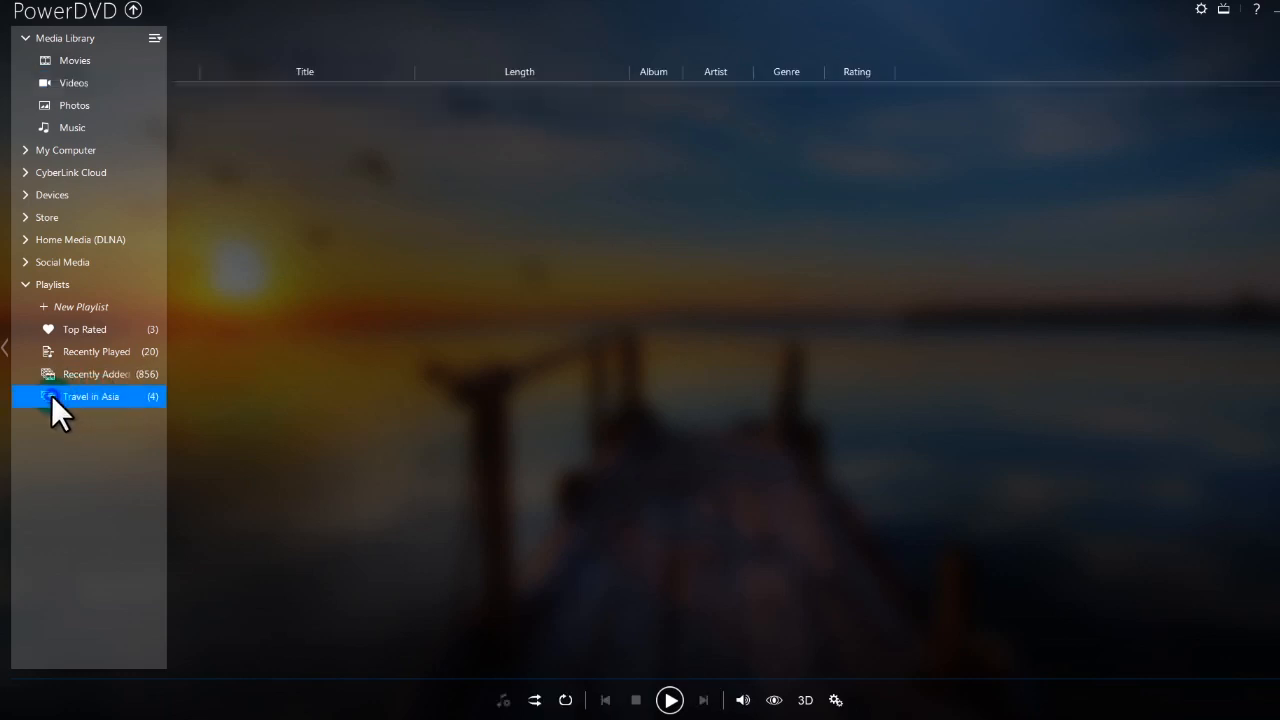
{"action": "left_click", "coordinate": [90, 396]}
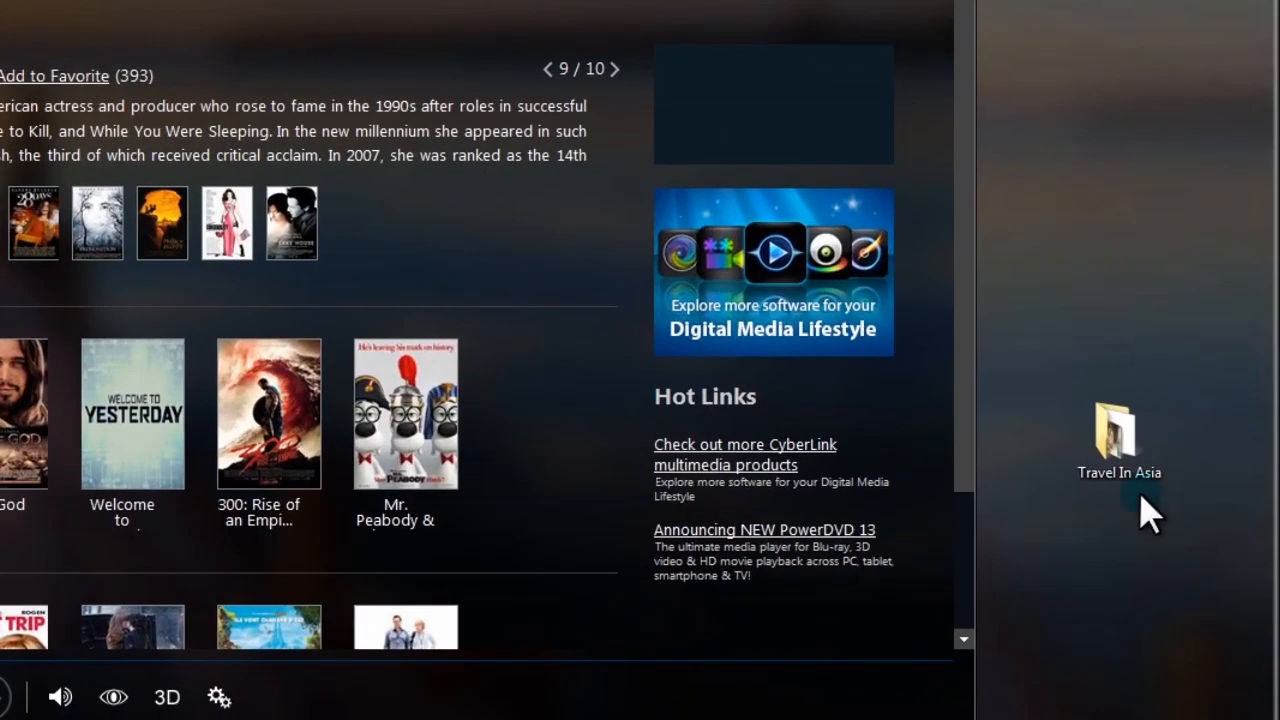
Drop the desktop Travel In Asia folder onto PowerDVD as a temporary playlist.
{"action": "left_click", "coordinate": [1118, 440]}
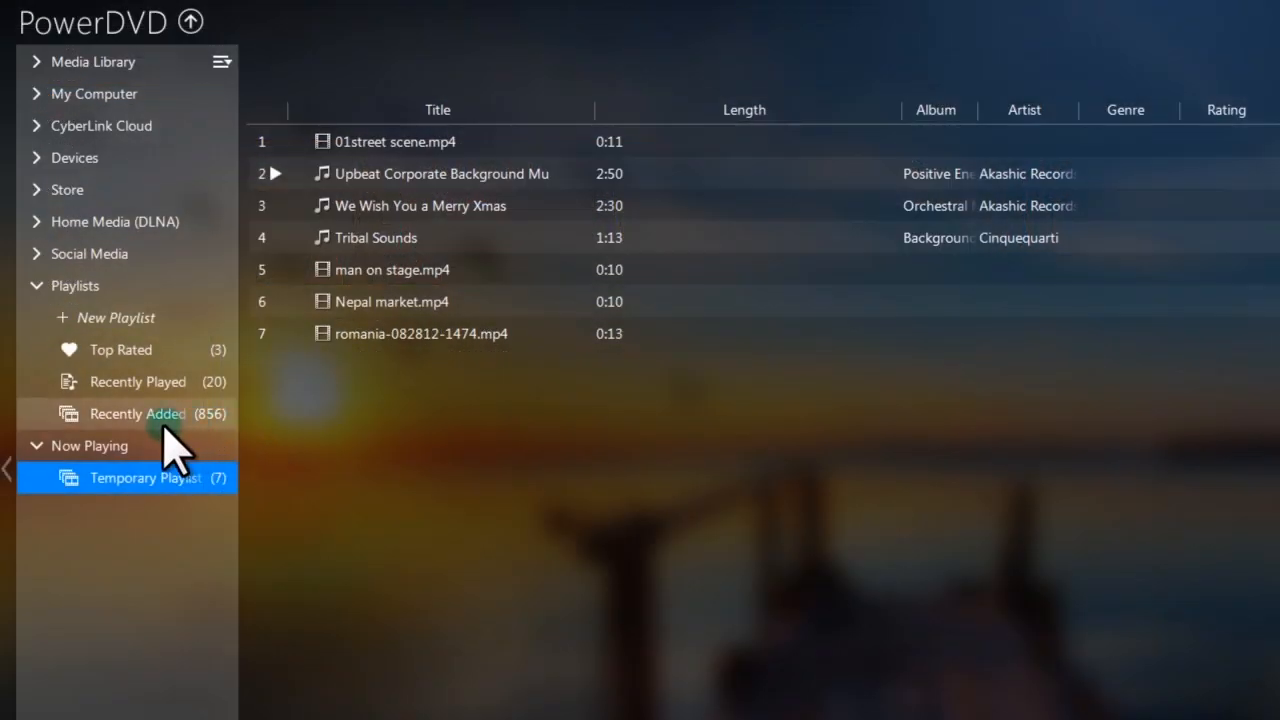
{"action": "mouse_move", "coordinate": [258, 555]}
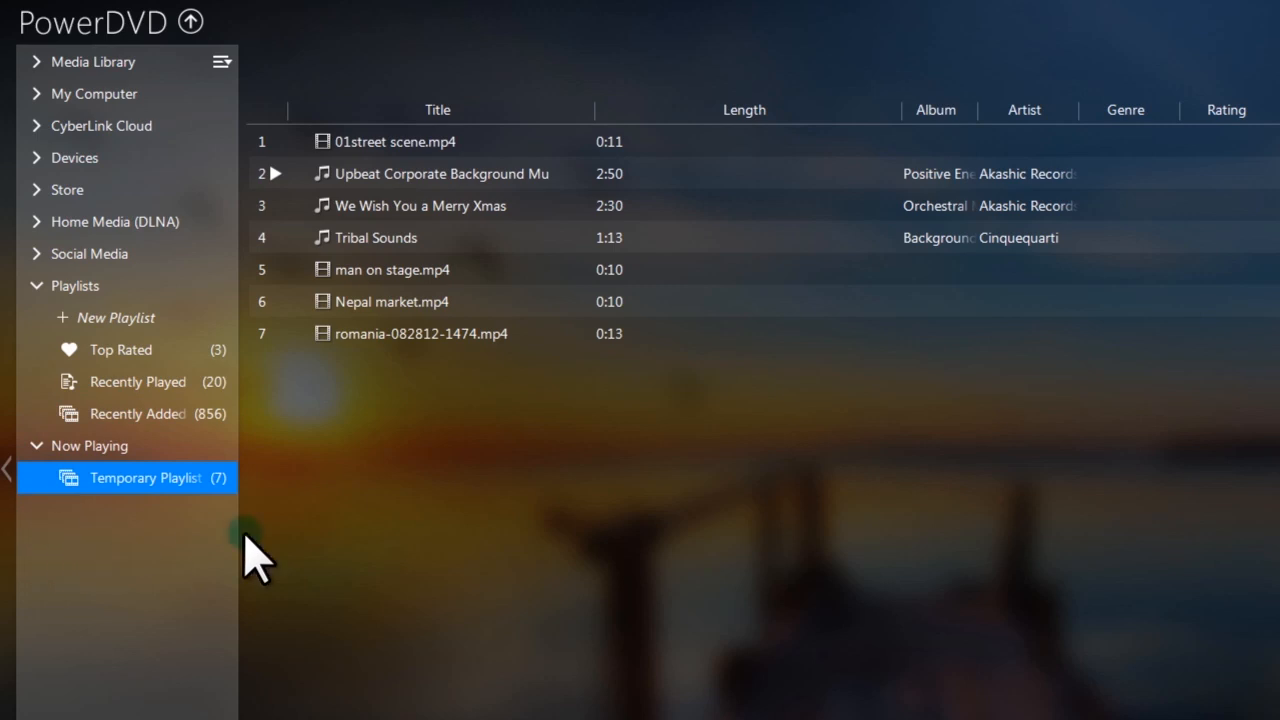